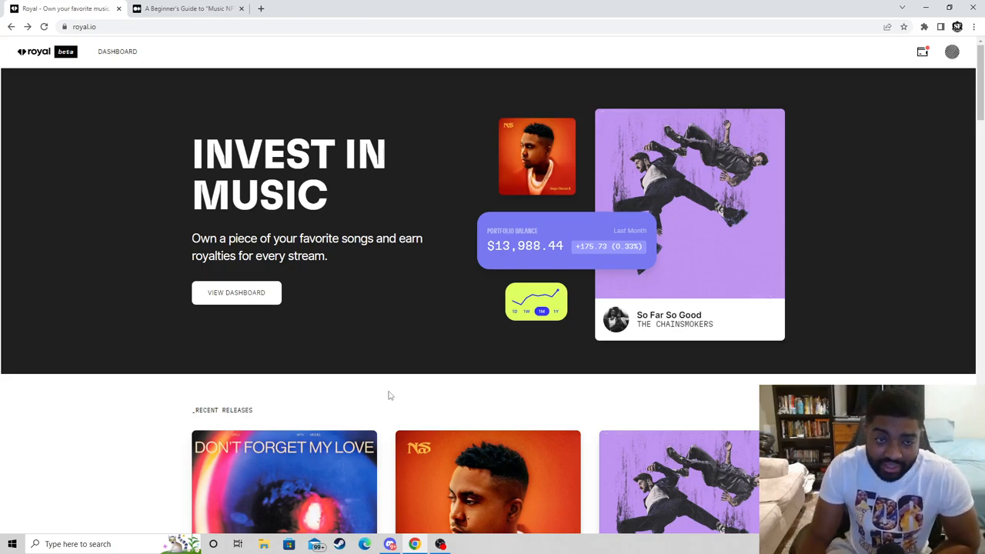
pyautogui.moveTo(294, 398)
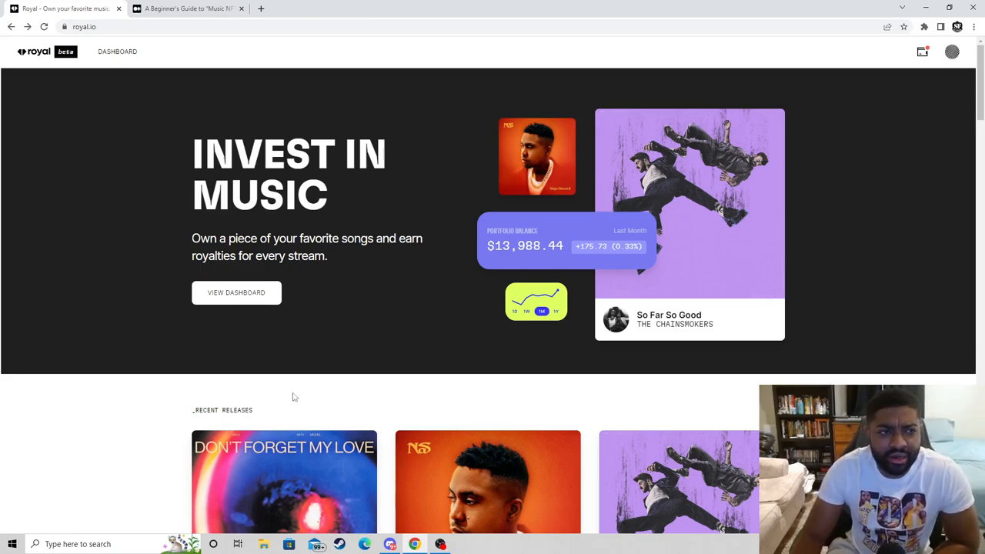
pyautogui.moveTo(67, 60)
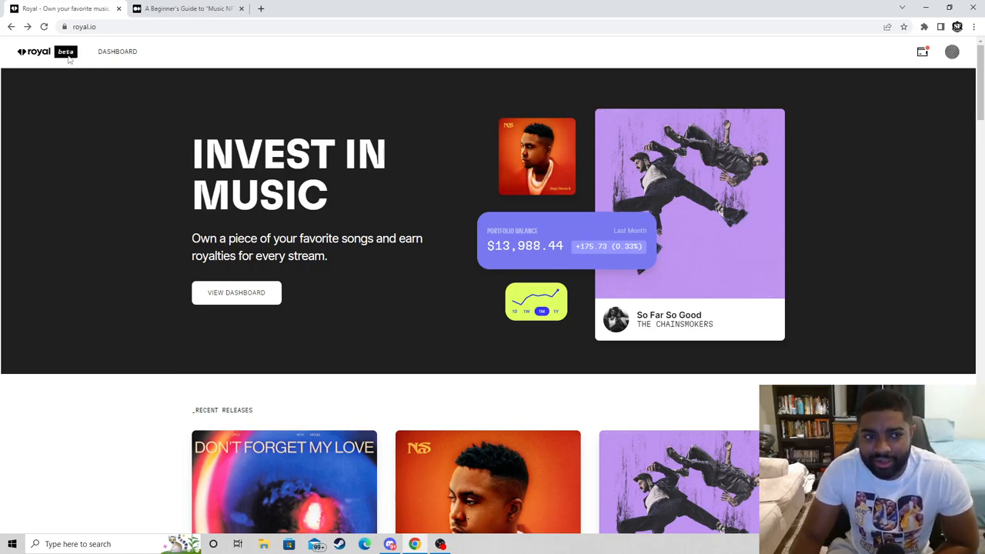
pyautogui.moveTo(208, 154)
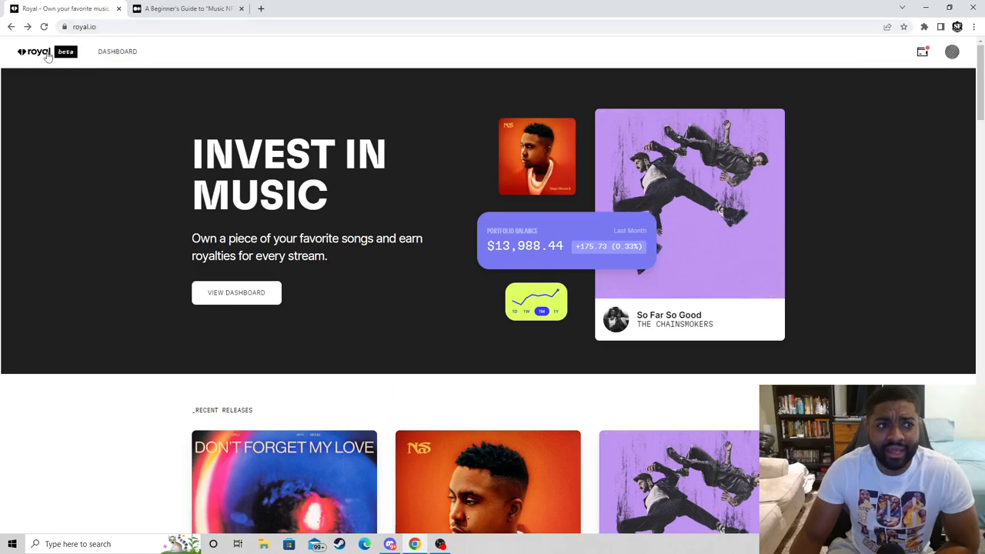
pyautogui.moveTo(40, 60)
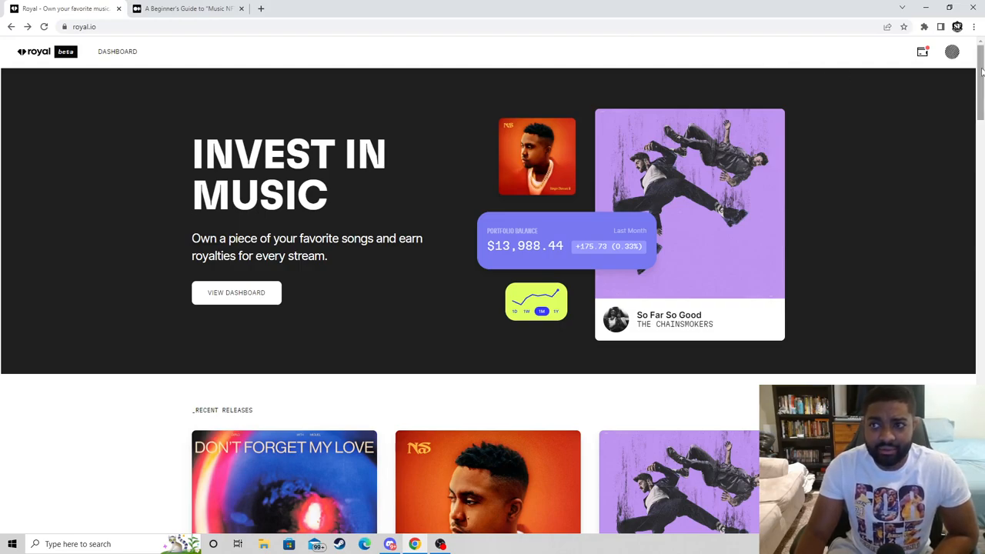
# - Expand the Recent Releases grid with Show More to reveal titles like Kill Jill and Ultra Black
pyautogui.scroll(-3)
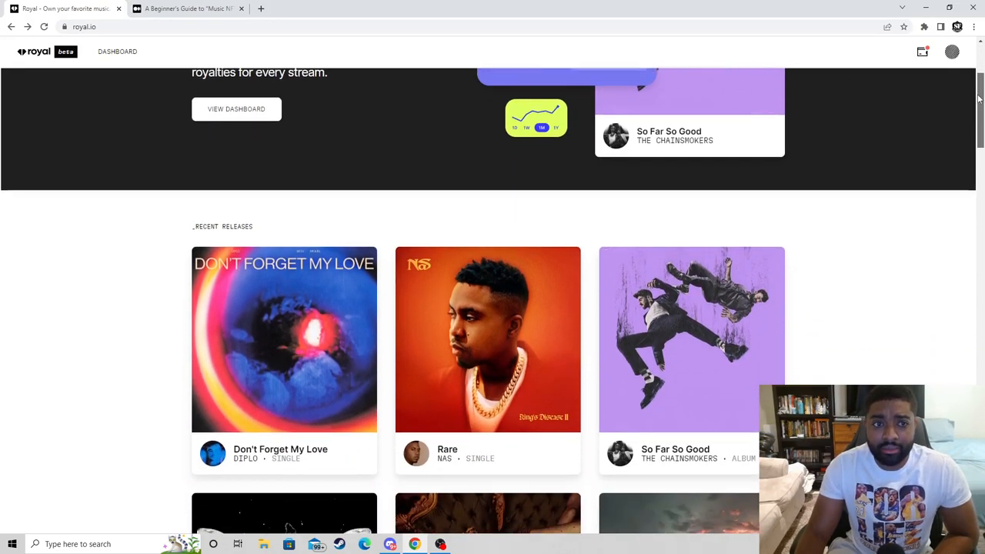
pyautogui.scroll(-3)
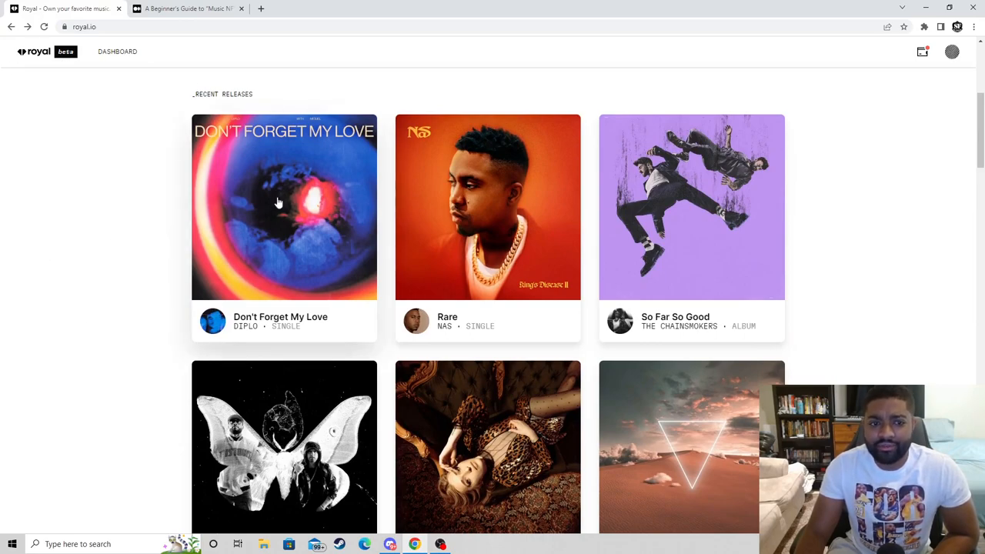
pyautogui.moveTo(651, 224)
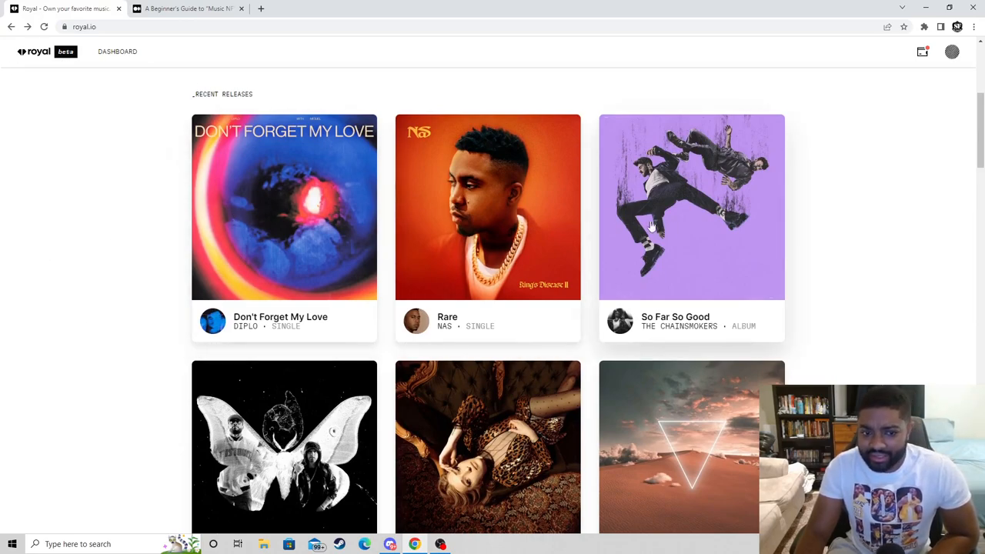
pyautogui.scroll(-3)
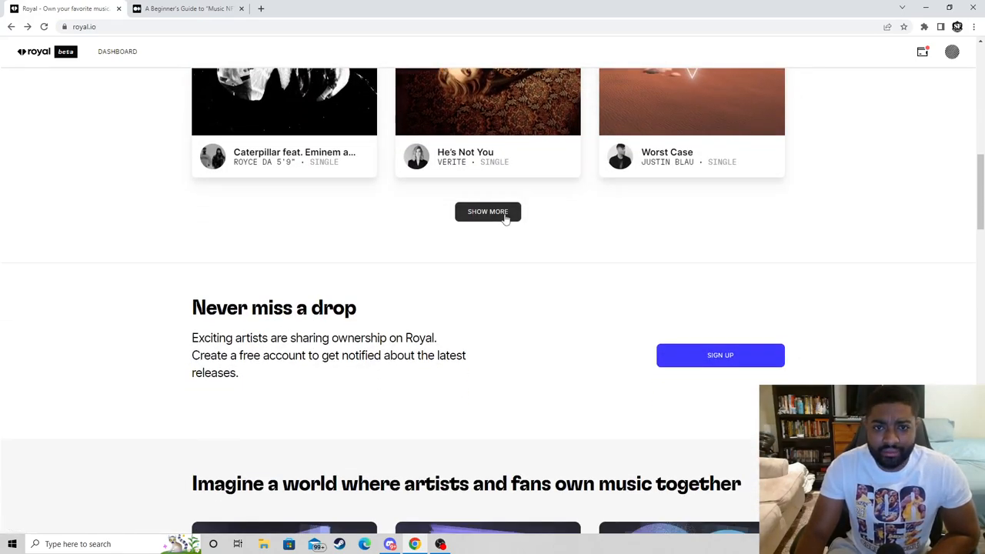
pyautogui.click(488, 212)
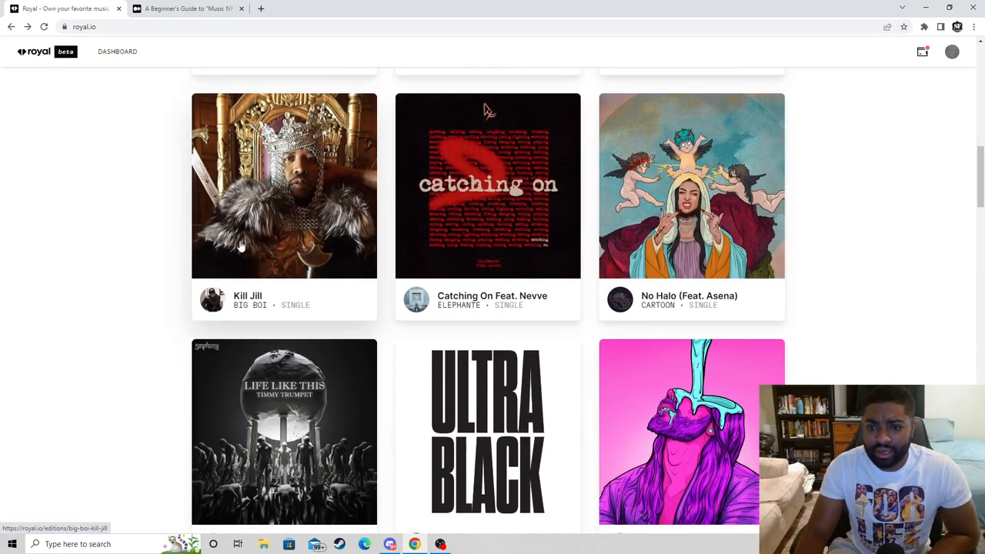
# - Browse the expanded releases grid, including Getaway and Ollie's Underrated EP
pyautogui.scroll(-3)
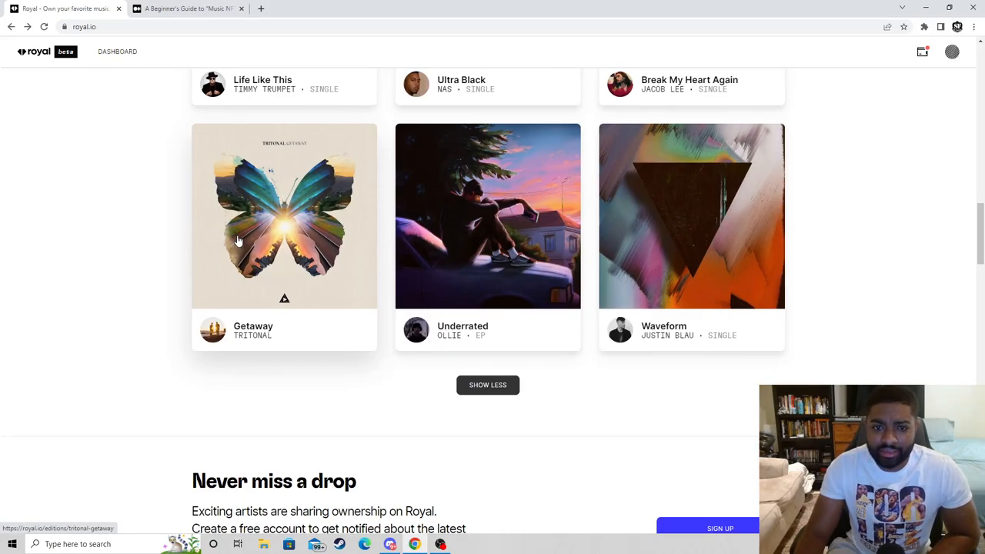
pyautogui.scroll(3)
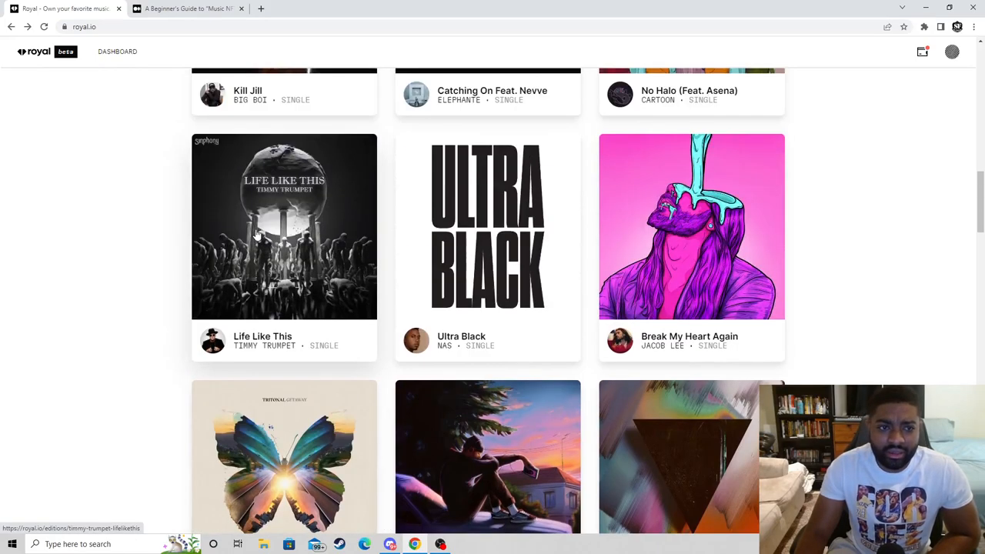
pyautogui.scroll(3)
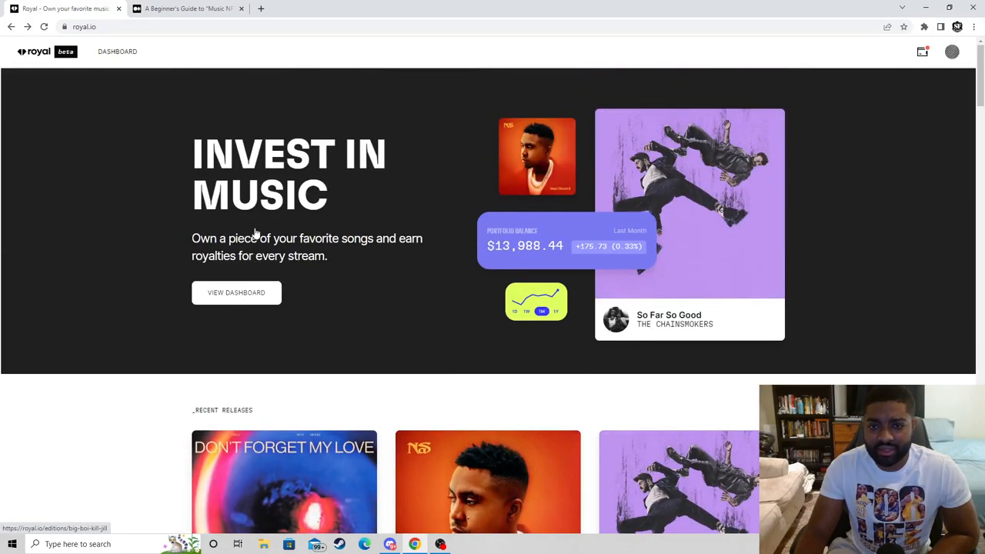
pyautogui.scroll(-3)
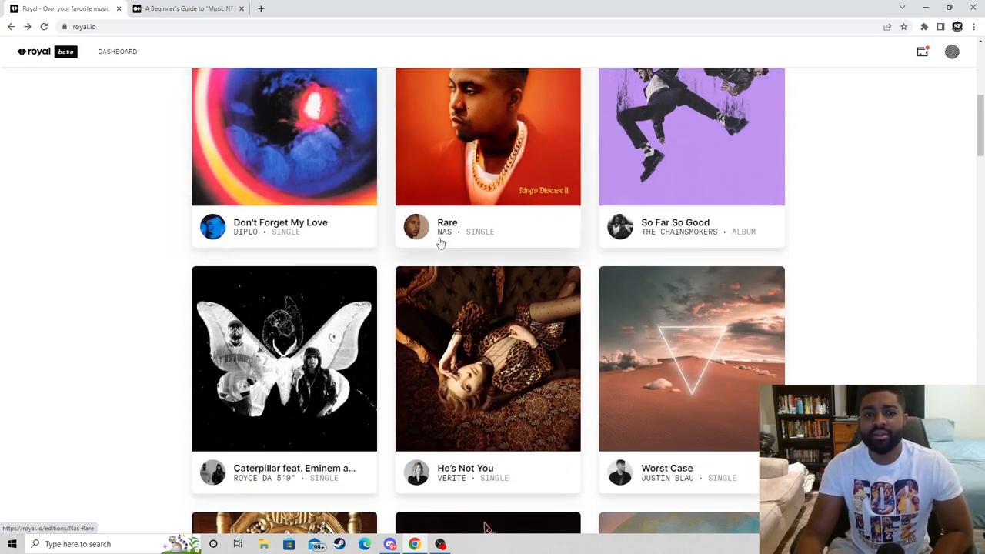
pyautogui.click(486, 135)
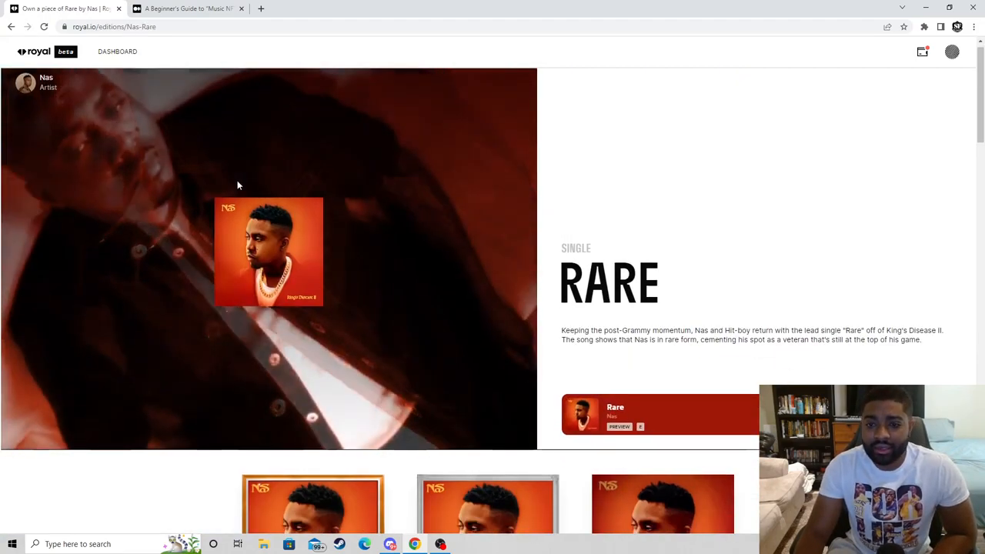
pyautogui.scroll(-3)
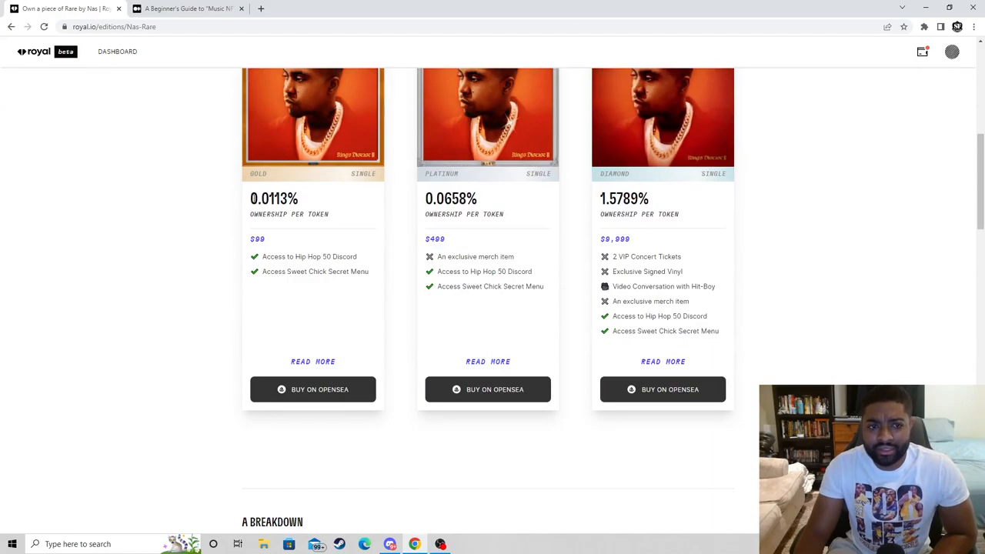
pyautogui.scroll(3)
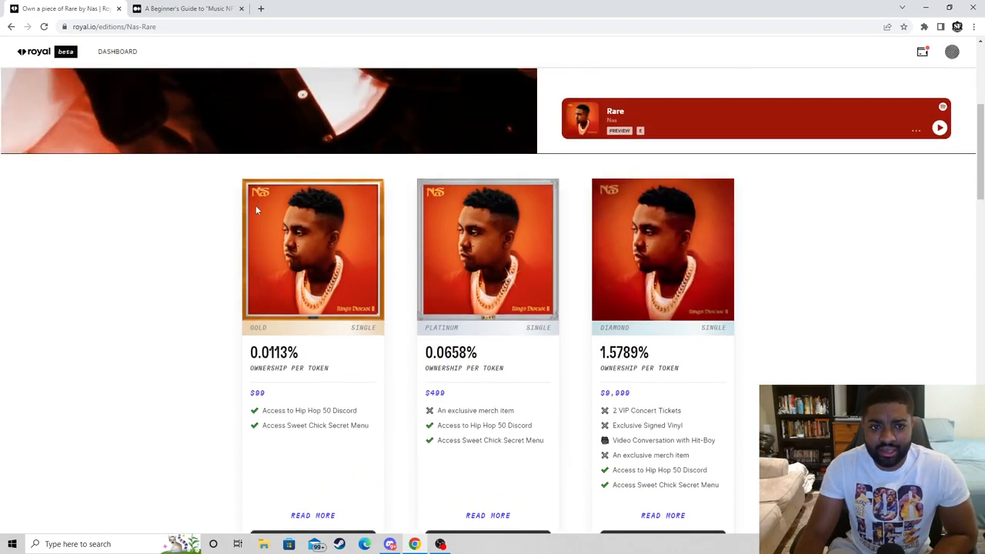
pyautogui.scroll(3)
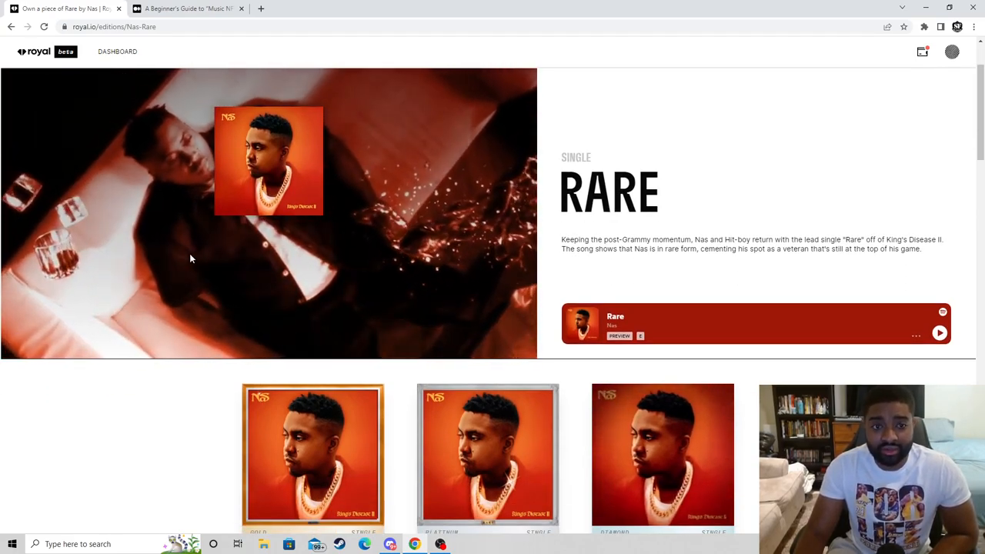
pyautogui.scroll(-3)
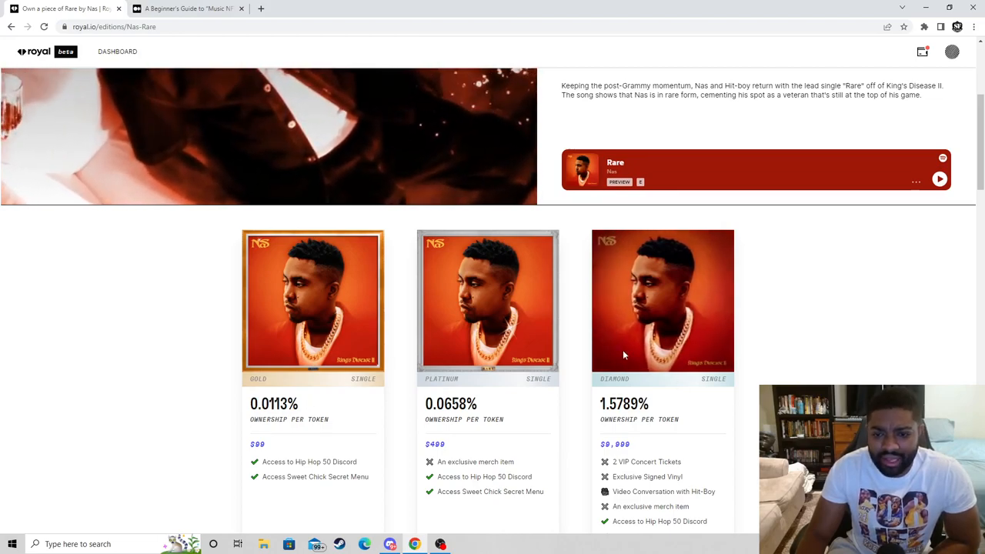
pyautogui.scroll(-3)
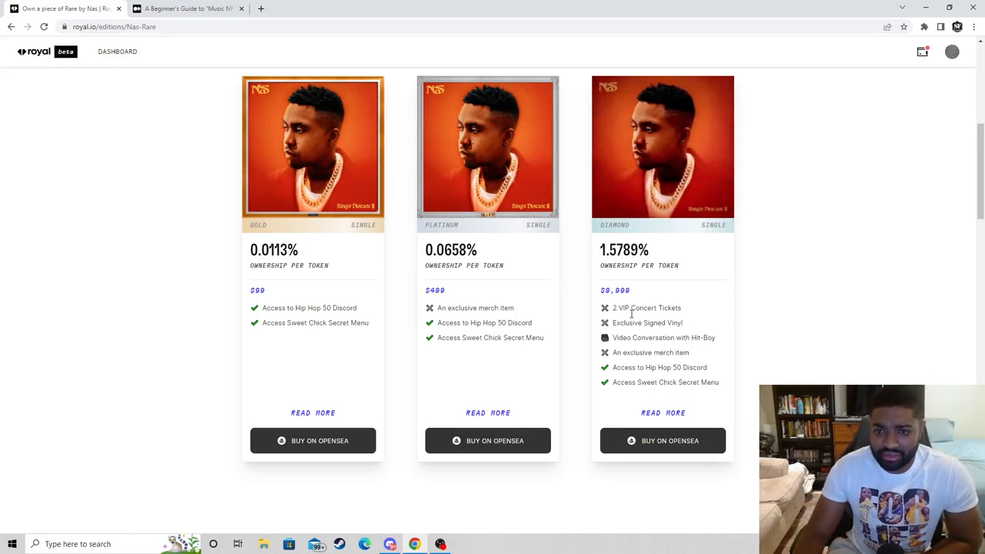
pyautogui.moveTo(659, 399)
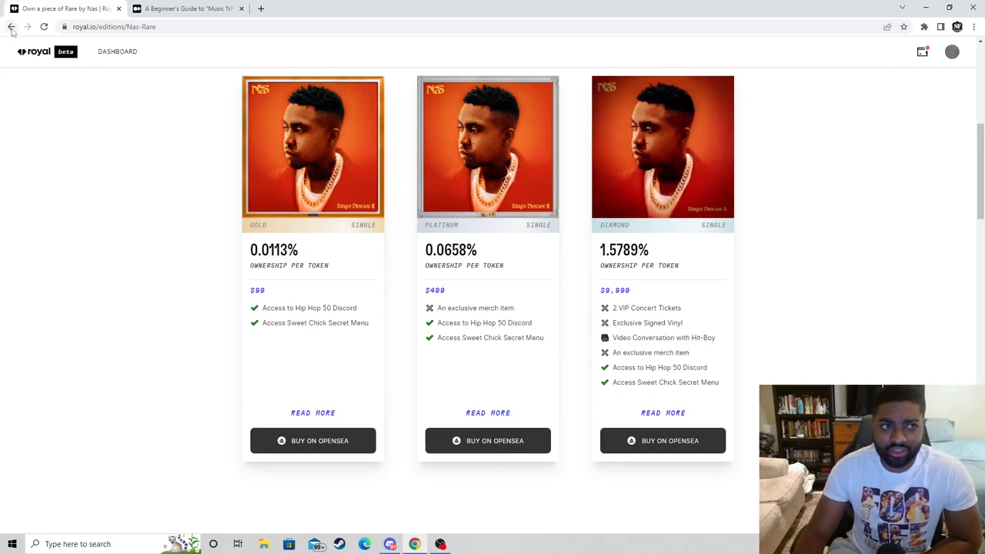
pyautogui.click(11, 27)
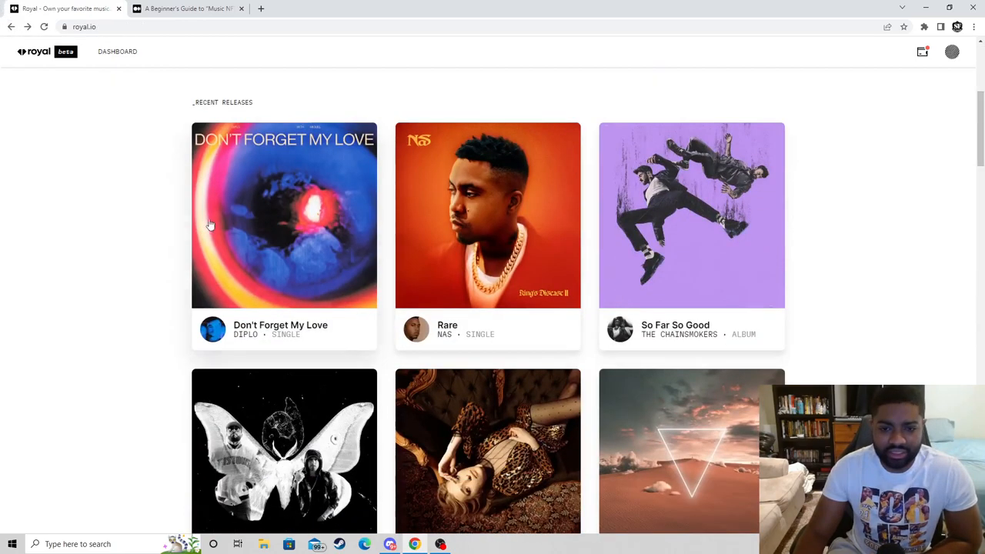
pyautogui.click(283, 215)
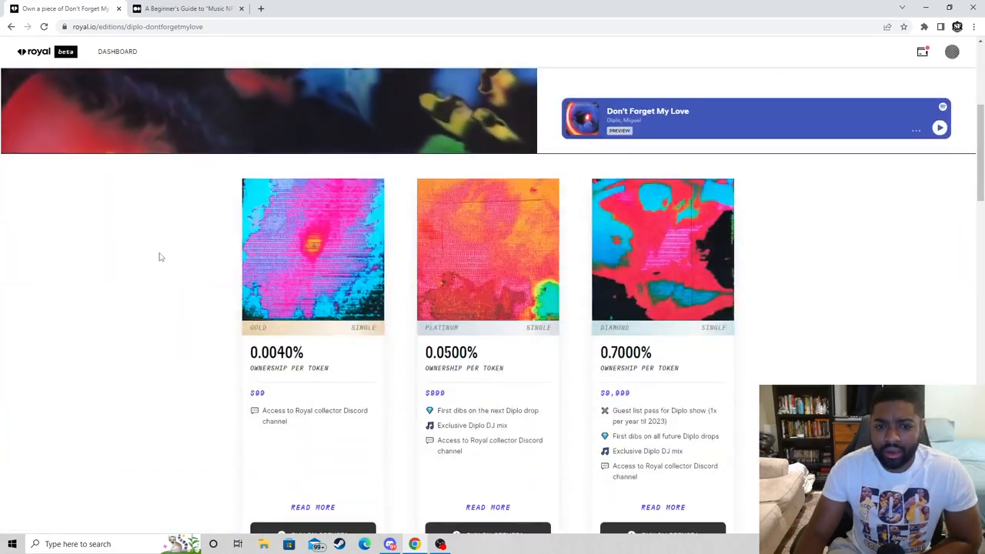
pyautogui.scroll(-3)
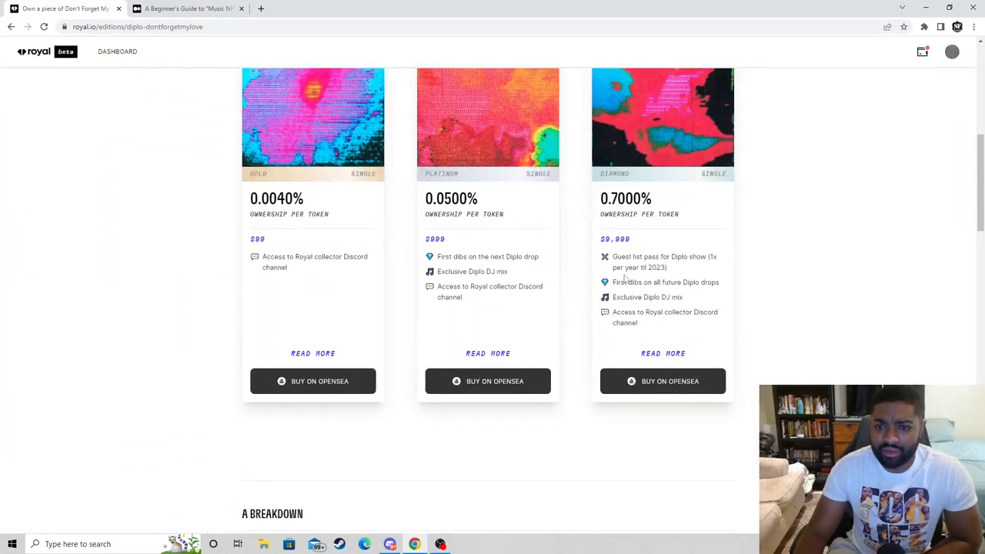
pyautogui.moveTo(610, 275)
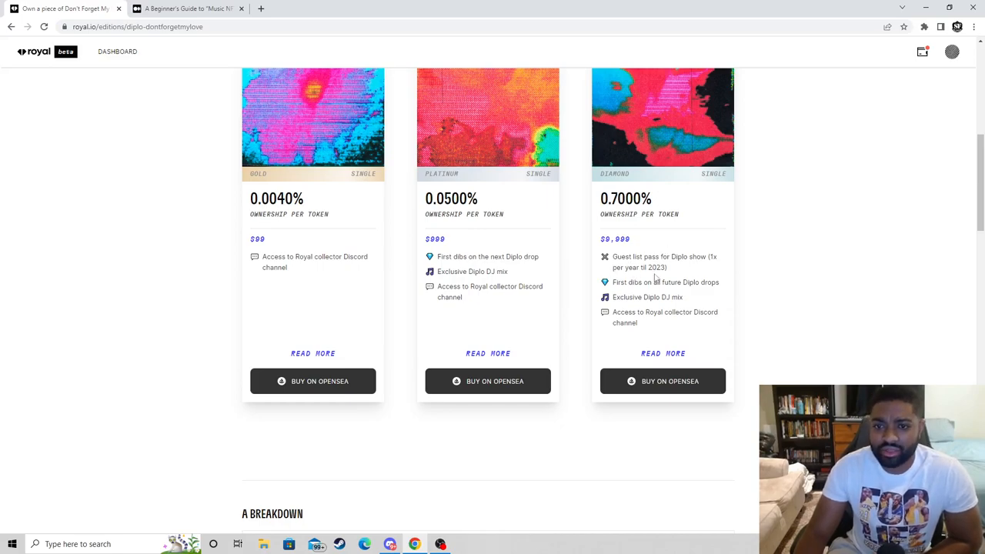
pyautogui.moveTo(329, 248)
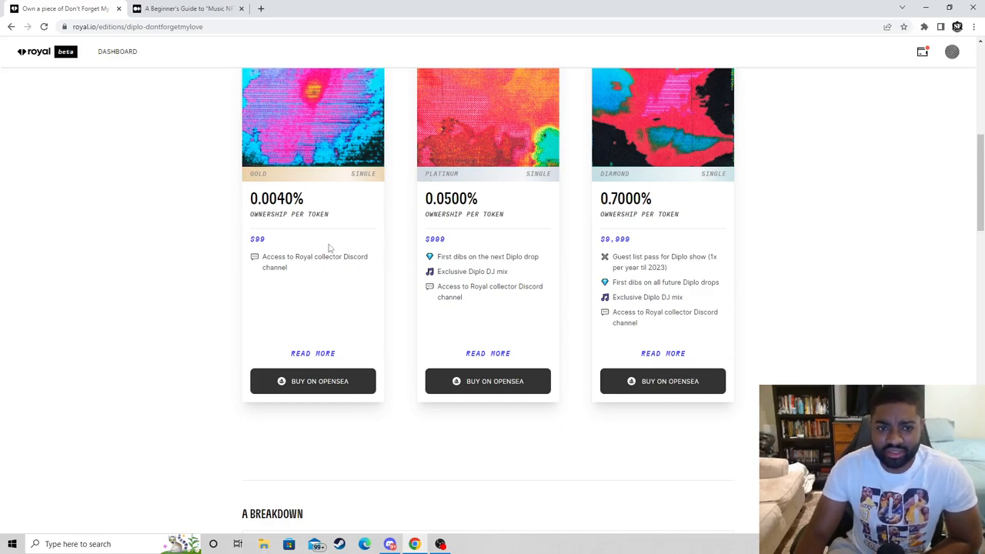
pyautogui.scroll(3)
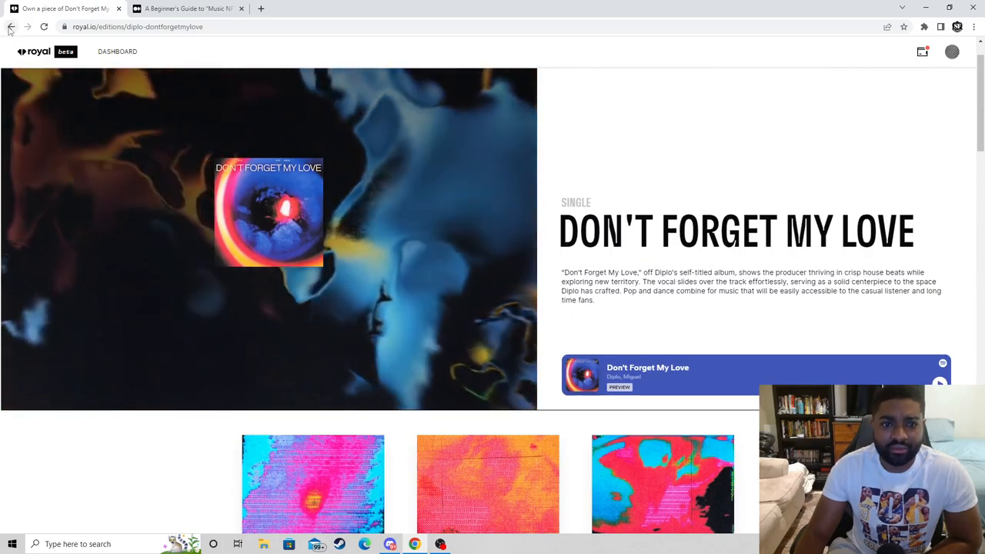
# - Go back from the Don't Forget My Love page to the homepage and browse Recent Releases
pyautogui.click(11, 27)
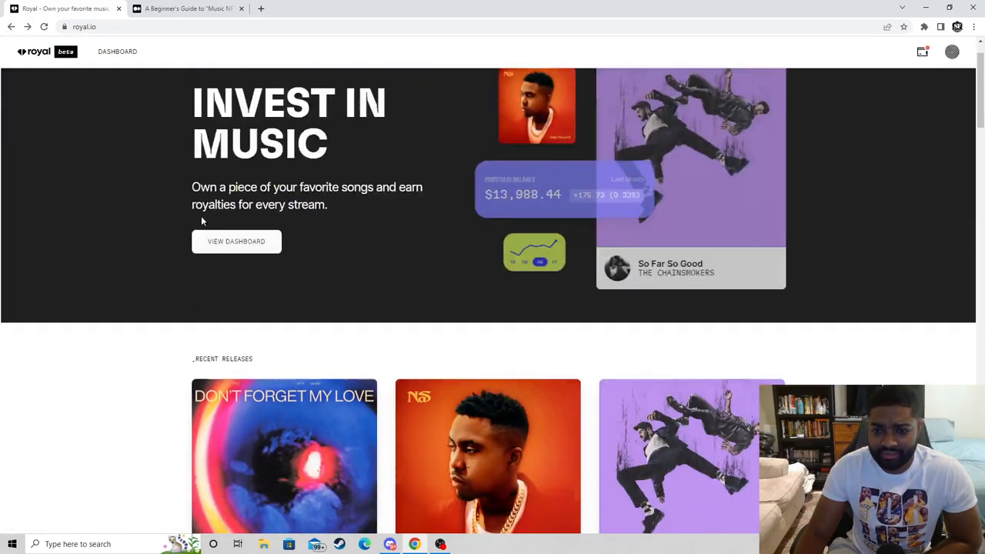
pyautogui.scroll(-3)
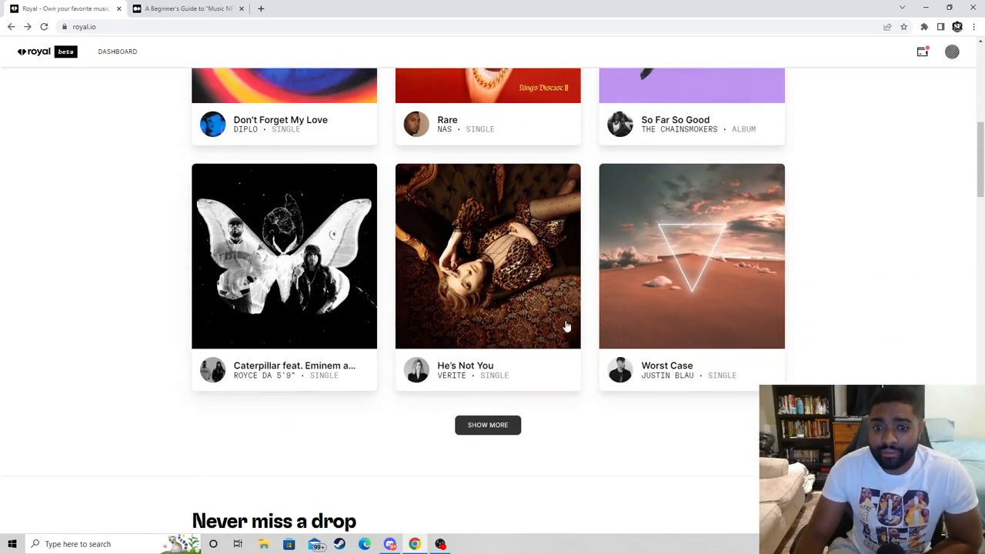
pyautogui.scroll(-3)
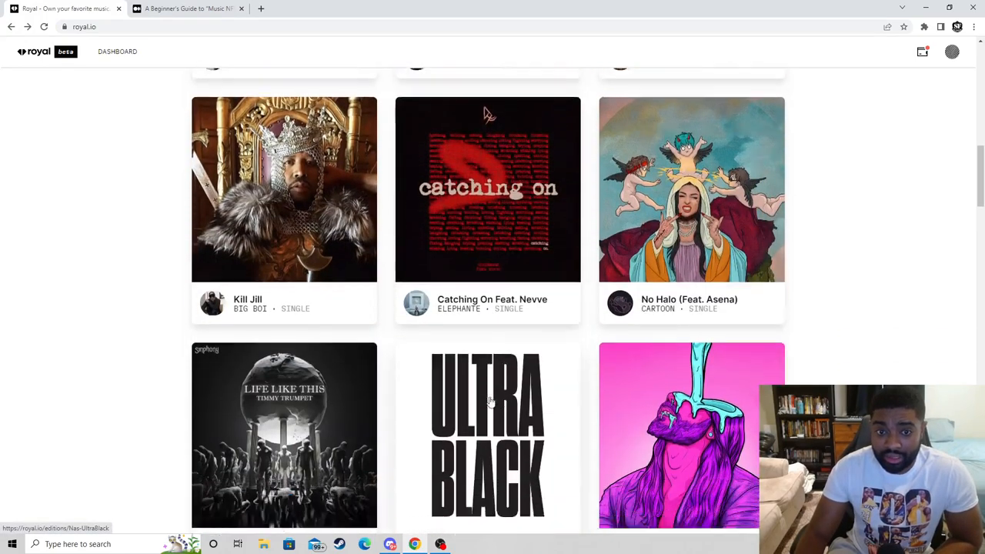
pyautogui.scroll(-3)
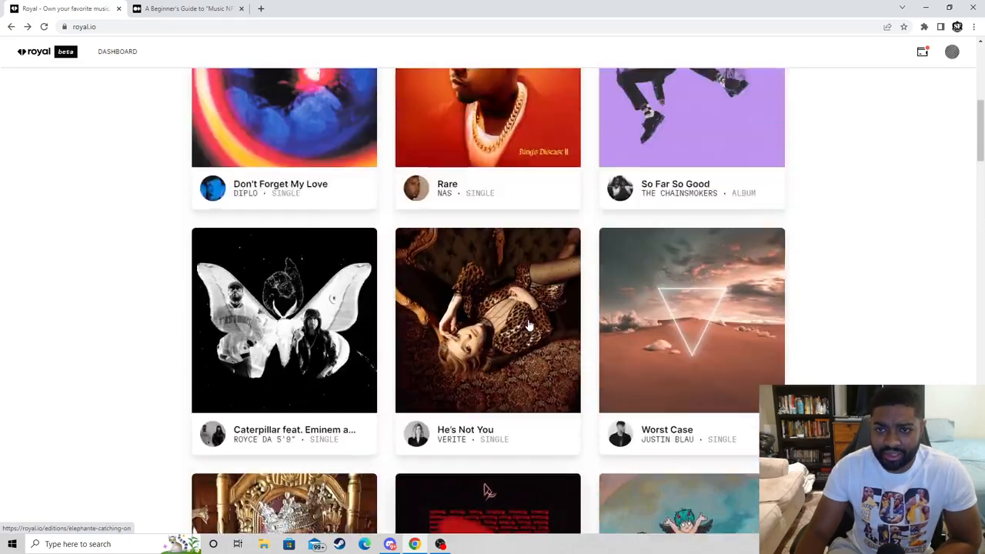
pyautogui.scroll(3)
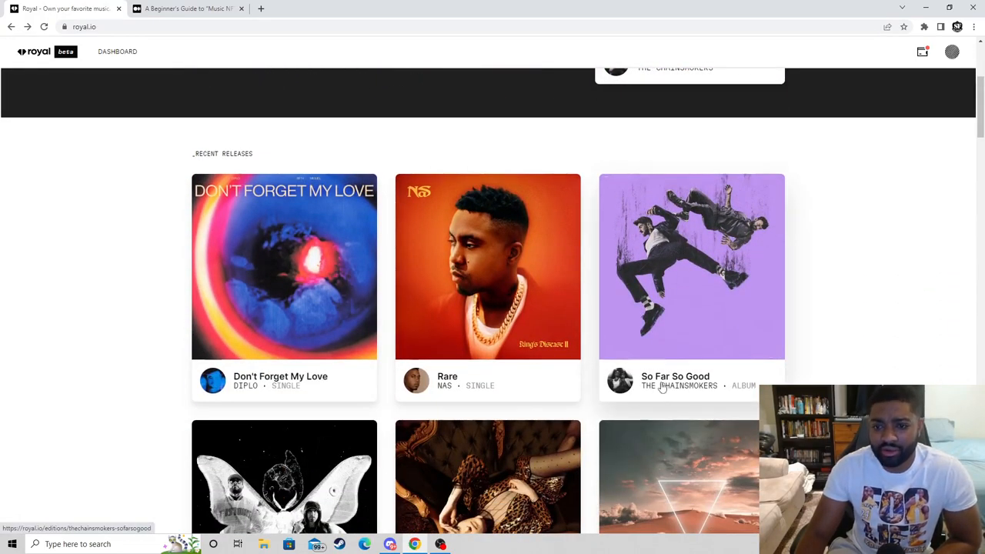
pyautogui.click(691, 265)
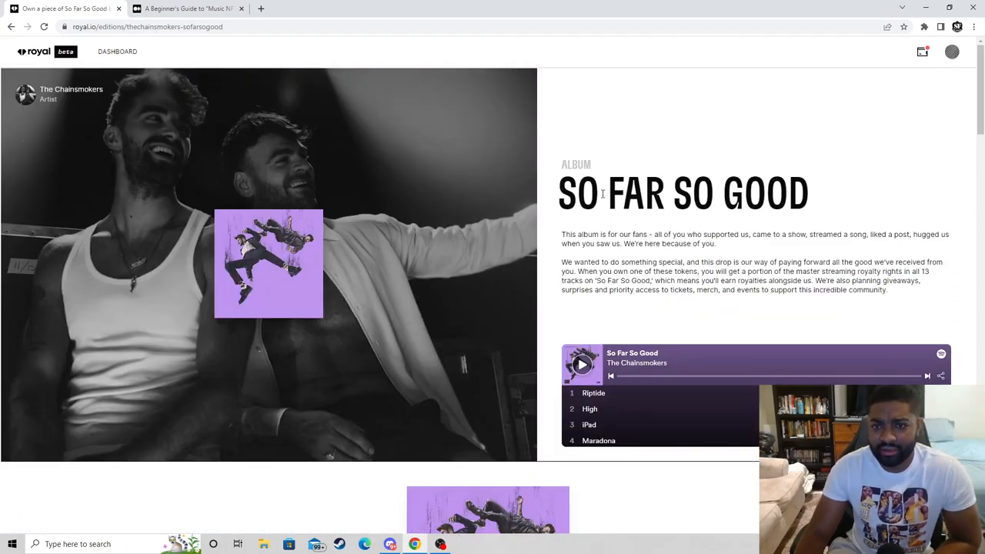
pyautogui.scroll(-3)
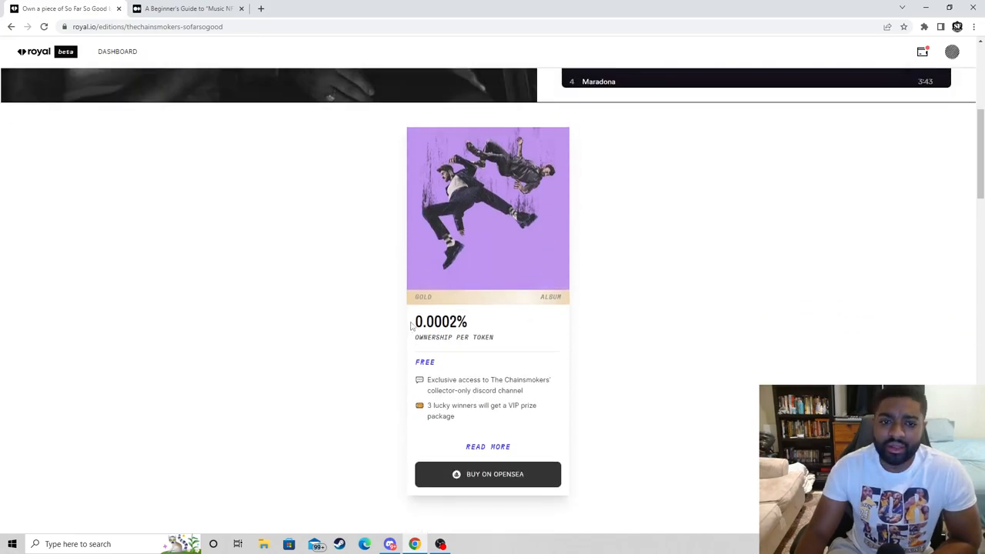
pyautogui.scroll(3)
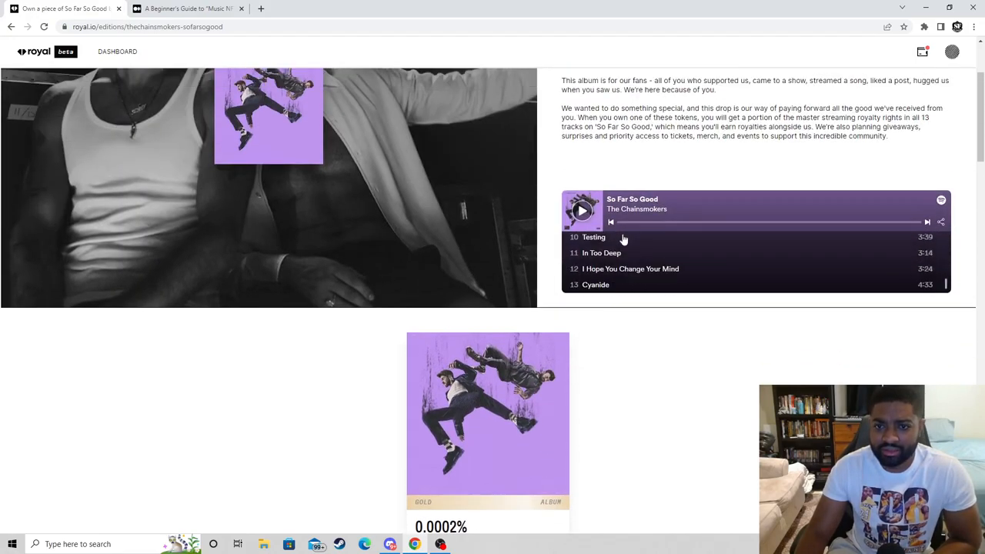
pyautogui.scroll(-3)
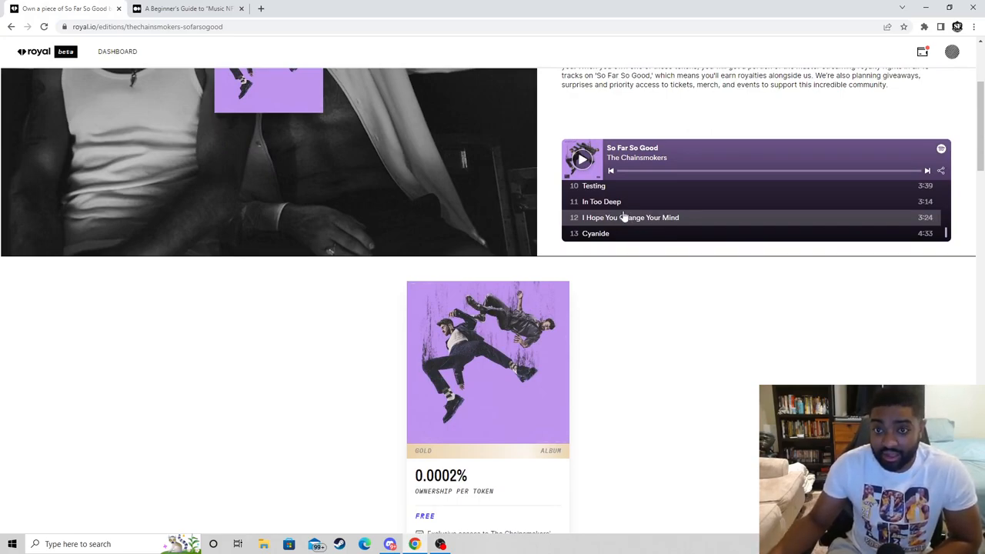
pyautogui.scroll(3)
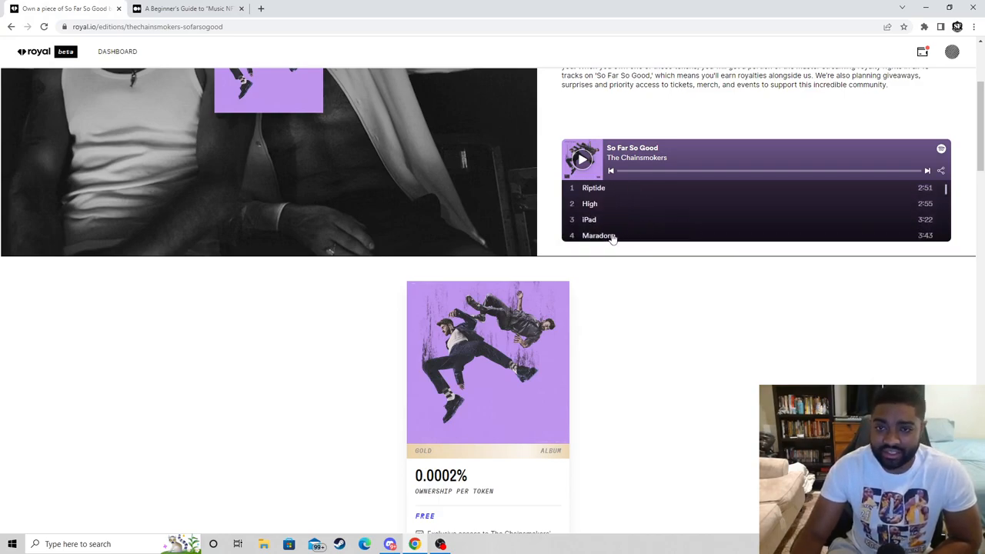
pyautogui.scroll(3)
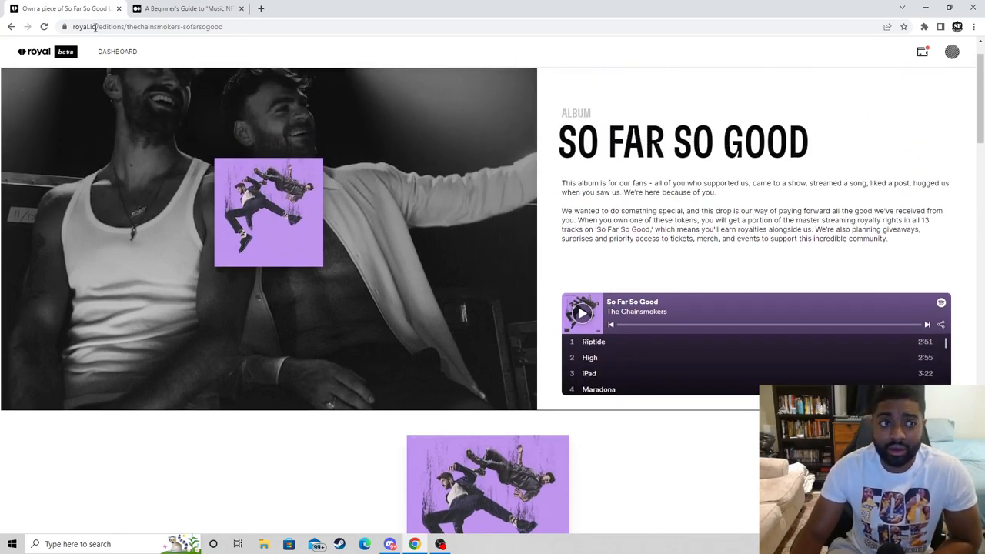
pyautogui.moveTo(11, 27)
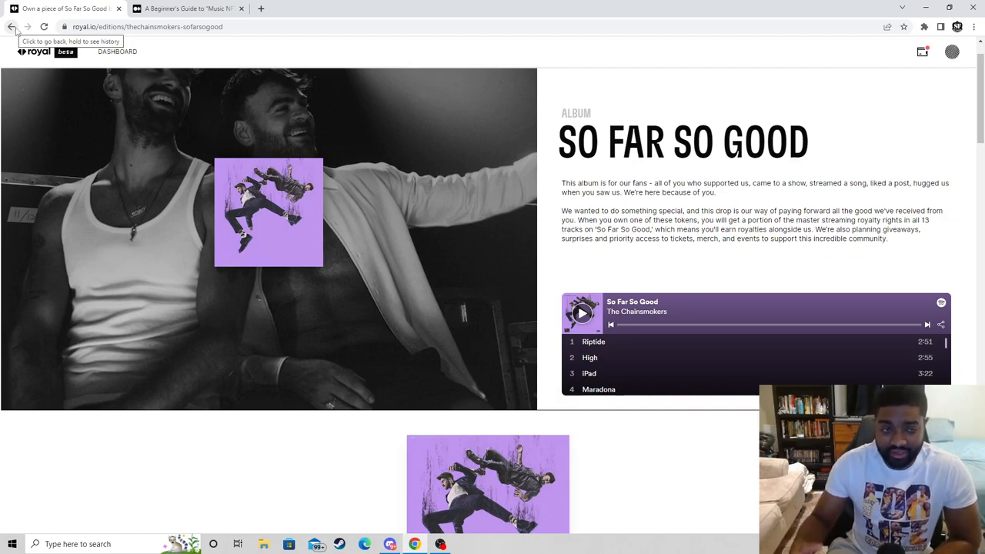
pyautogui.click(13, 26)
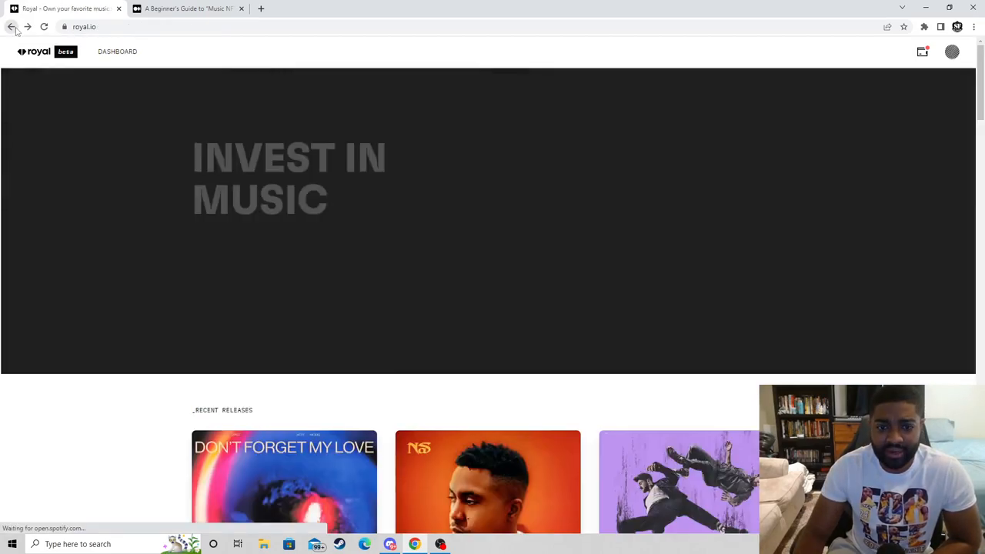
# - Navigate to Ollie's Underrated EP edition page from the homepage releases
pyautogui.scroll(-3)
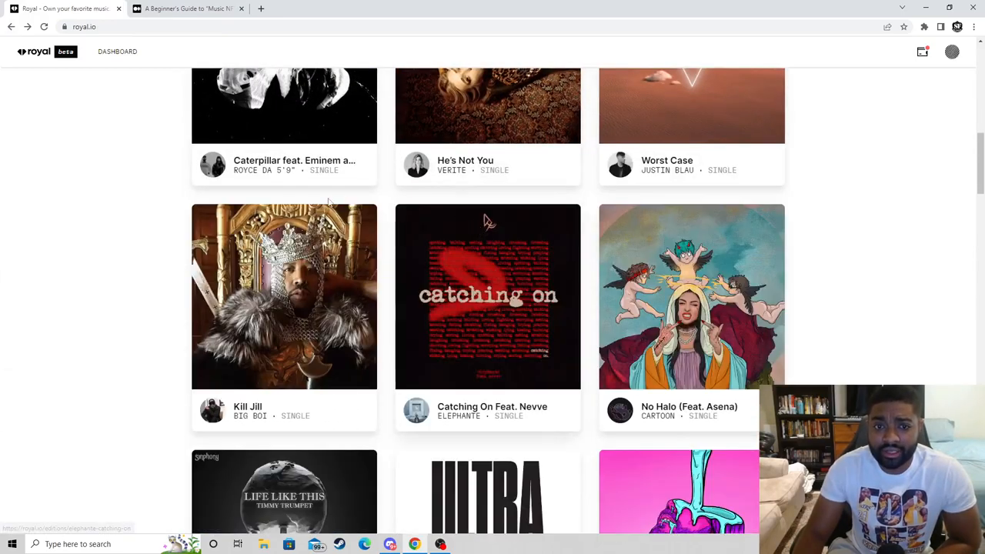
pyautogui.scroll(-3)
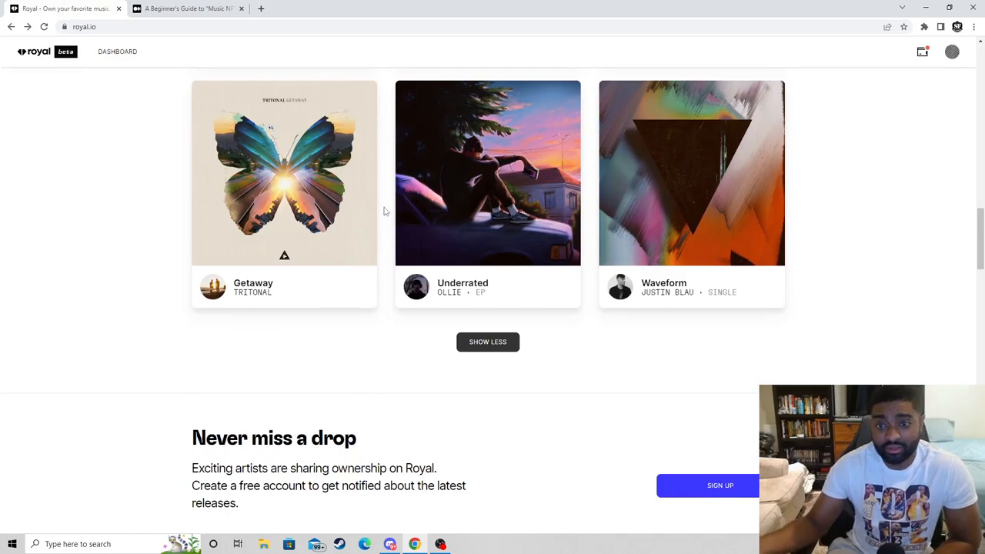
pyautogui.moveTo(477, 279)
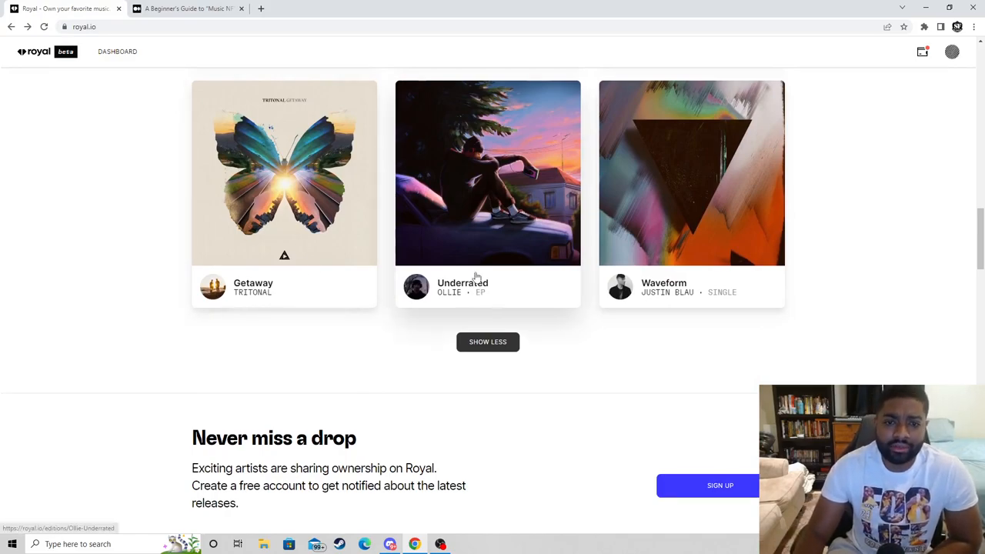
pyautogui.click(486, 173)
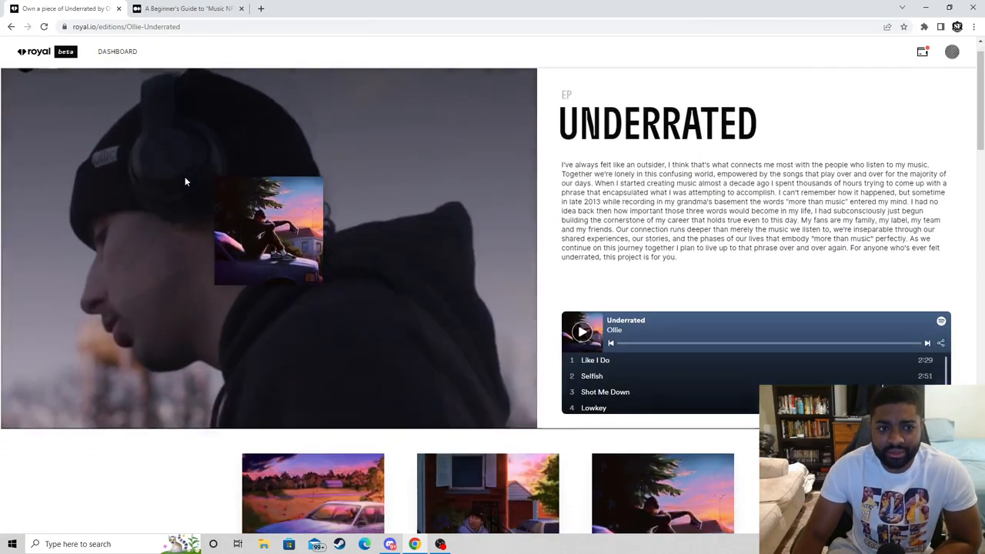
# - Review the Underrated EP description, tracklist player and Gold, Platinum, Diamond token tiers
pyautogui.scroll(-3)
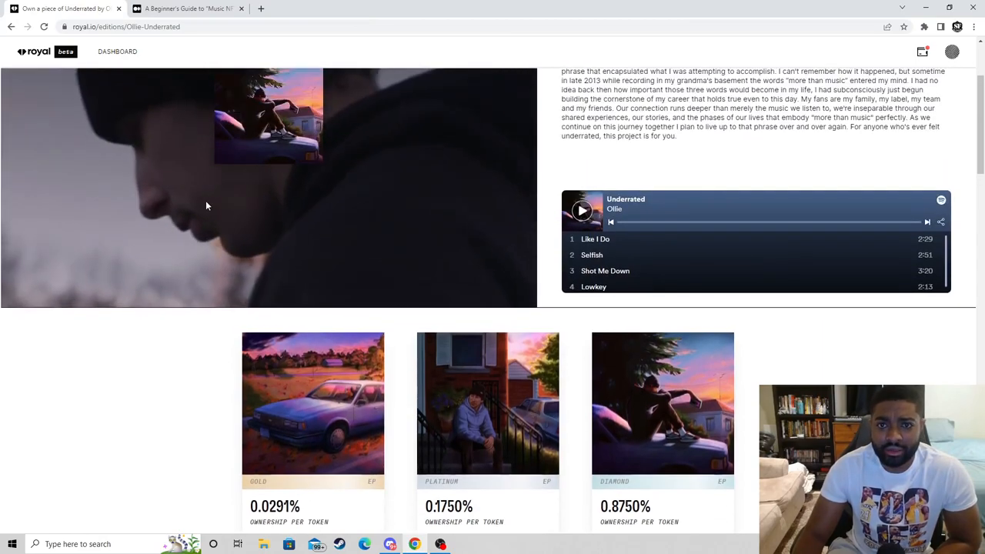
pyautogui.scroll(3)
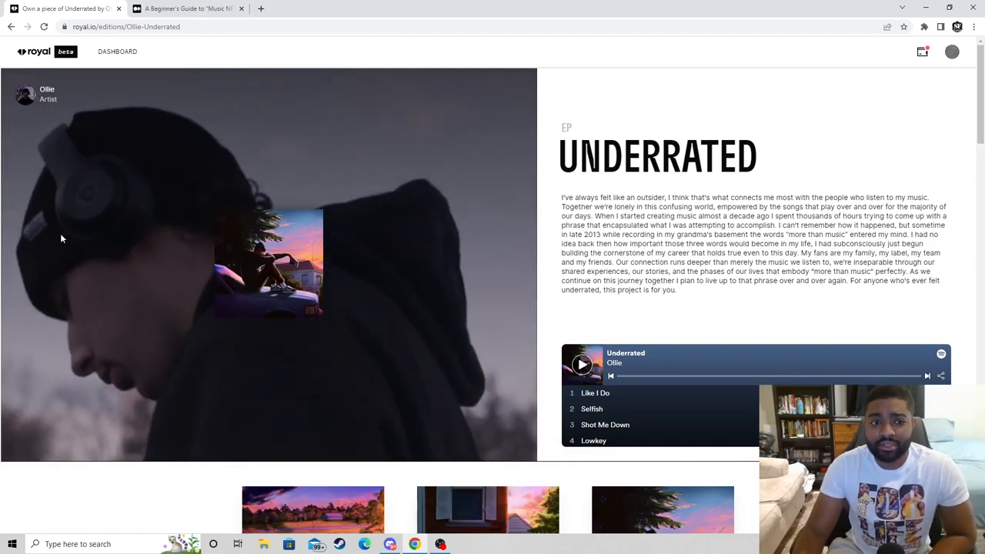
pyautogui.scroll(-3)
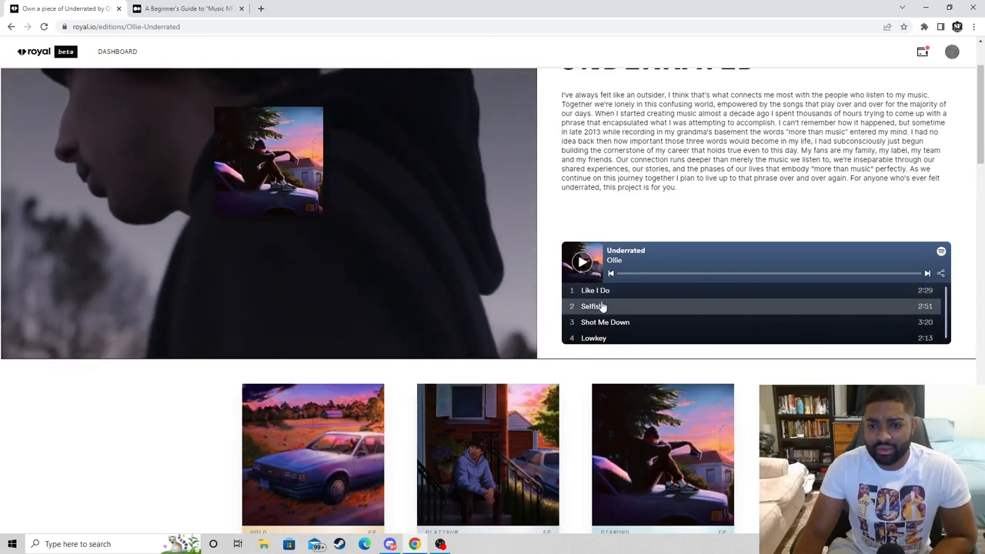
pyautogui.scroll(3)
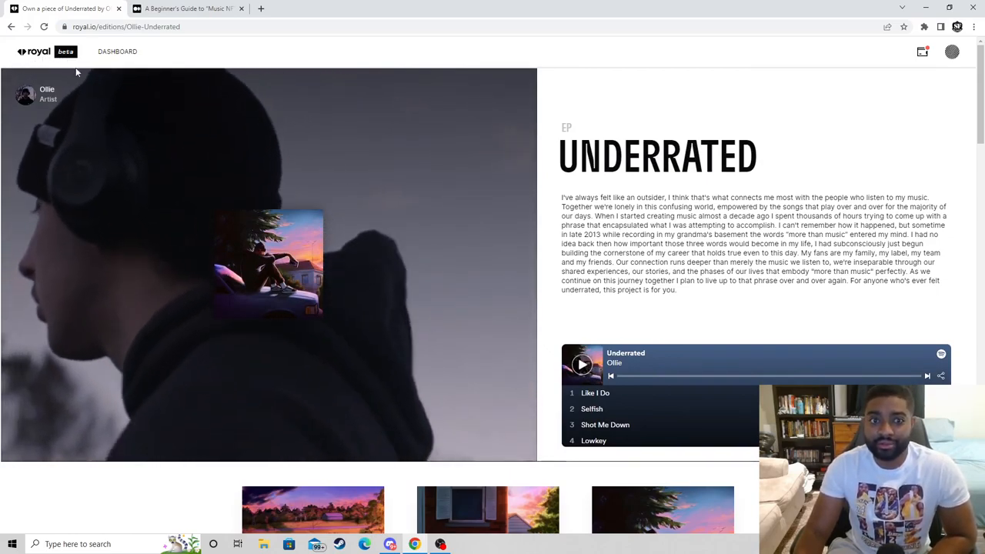
# - View the collection profile's single token: Ollie's Underrated Gold, numbered 254/600
pyautogui.click(952, 52)
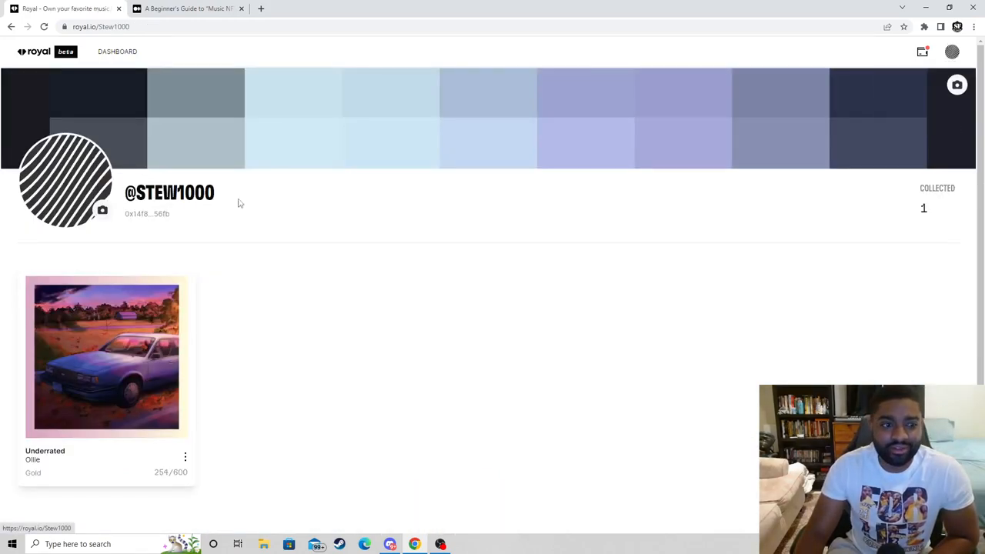
pyautogui.scroll(-3)
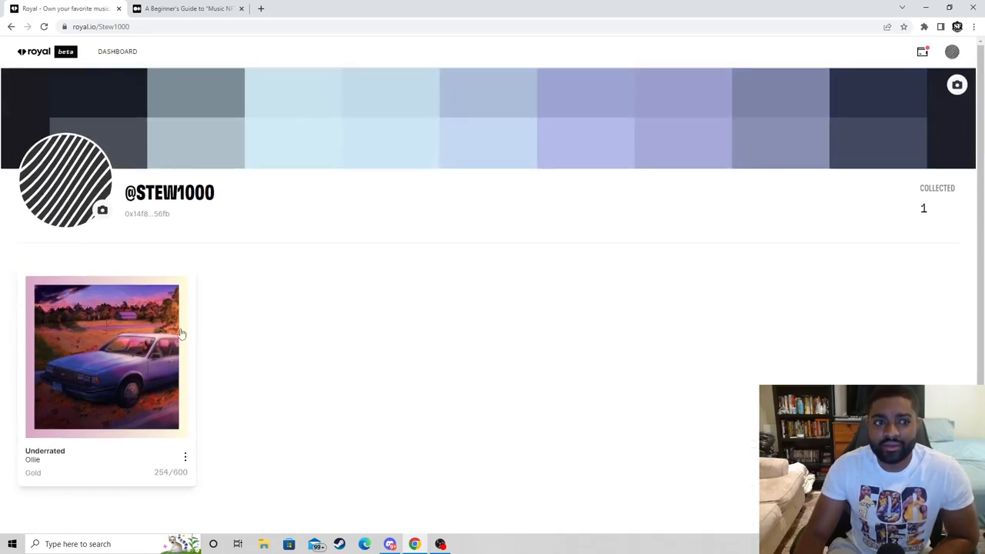
pyautogui.moveTo(68, 445)
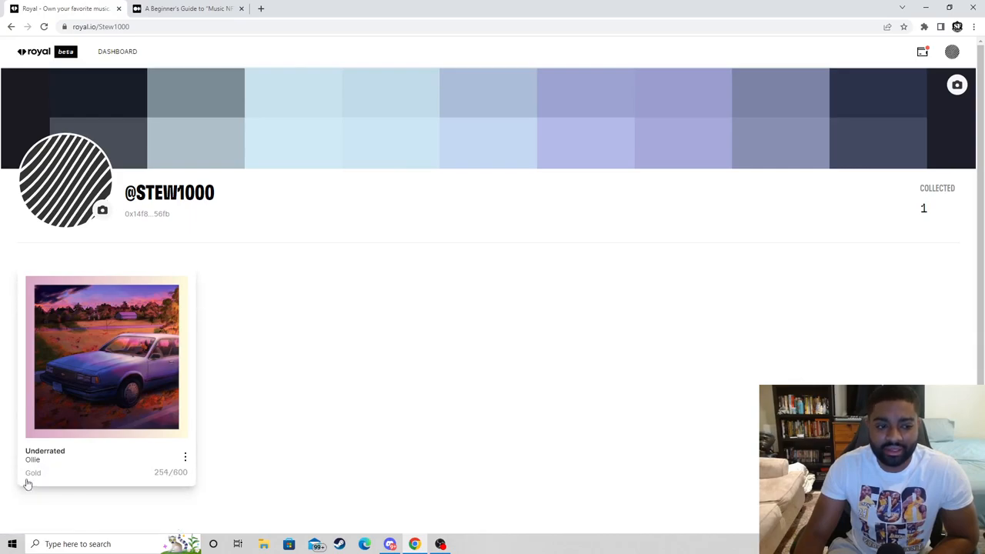
pyautogui.moveTo(31, 480)
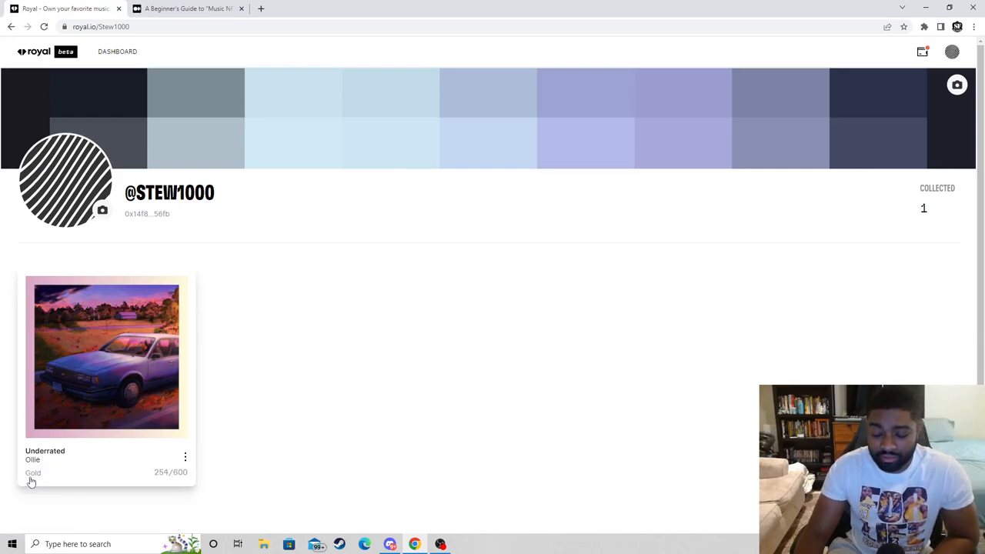
pyautogui.moveTo(48, 182)
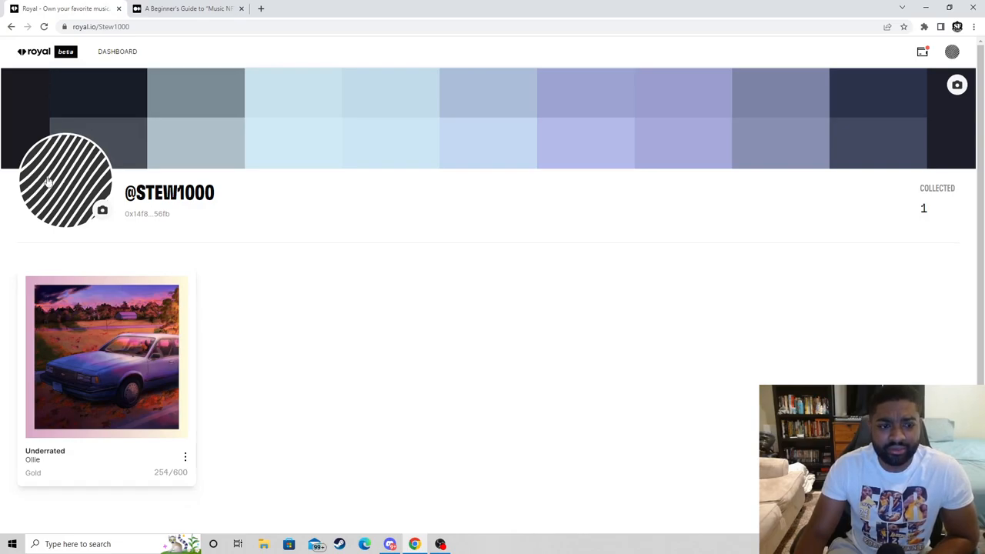
pyautogui.moveTo(117, 52)
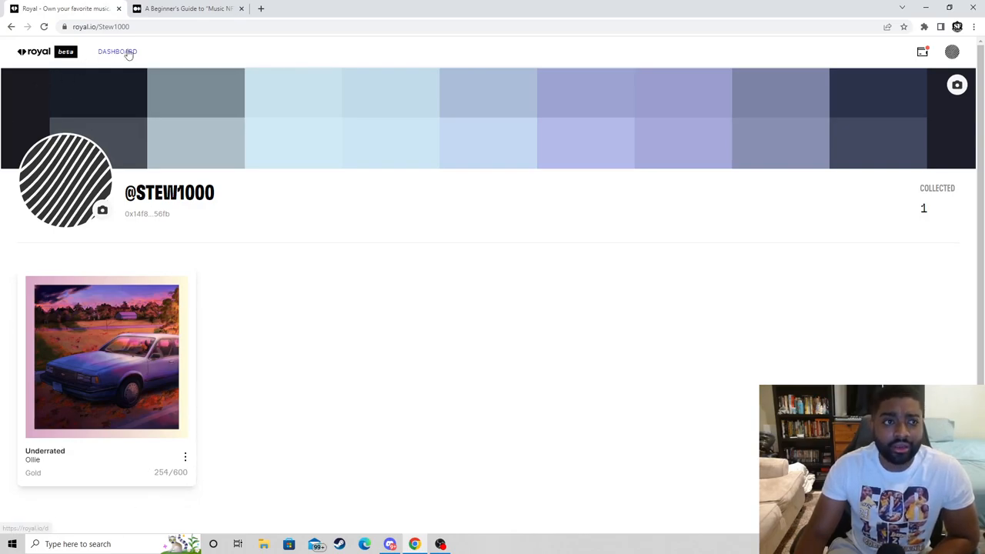
# - View the dashboard's collection value chart over 3M and then 1Y ranges
pyautogui.click(117, 52)
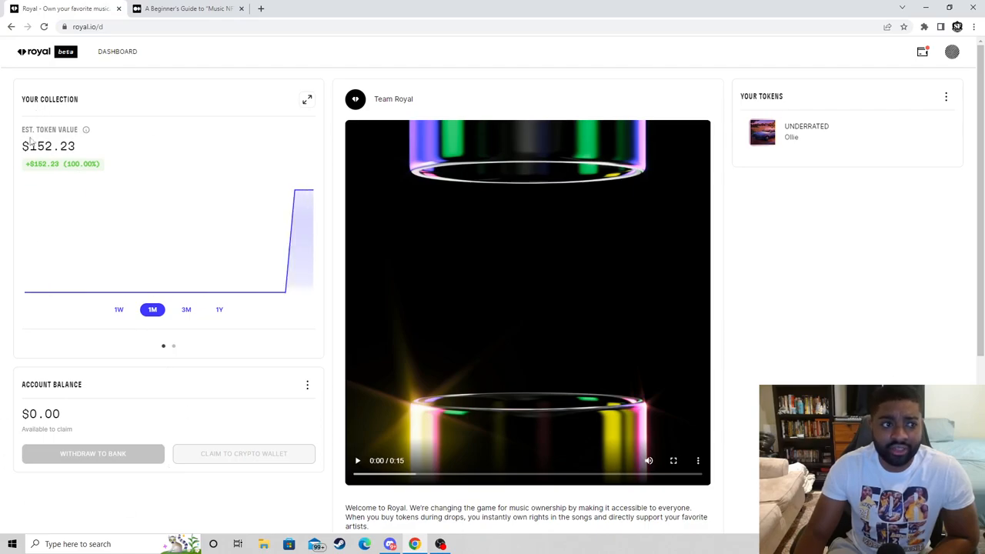
pyautogui.moveTo(142, 323)
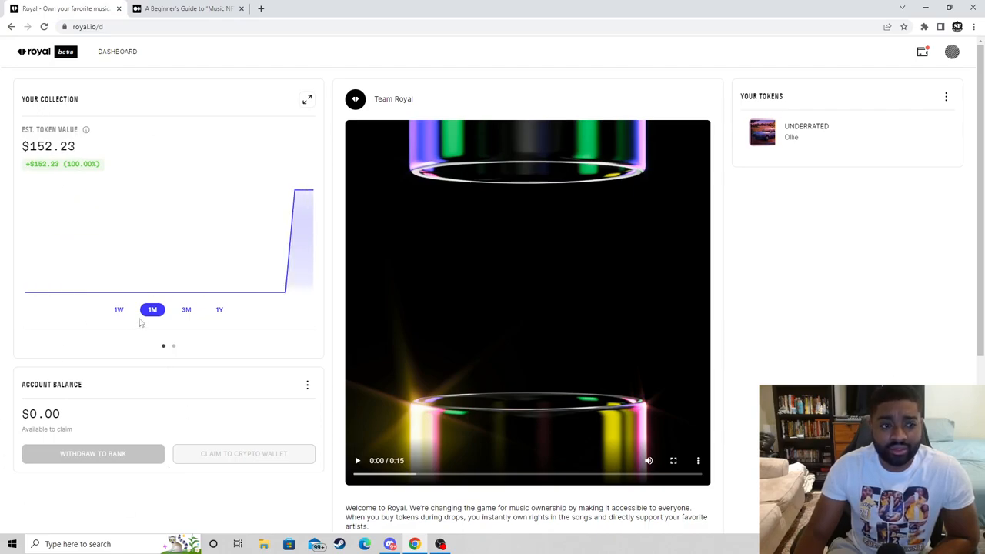
pyautogui.click(185, 309)
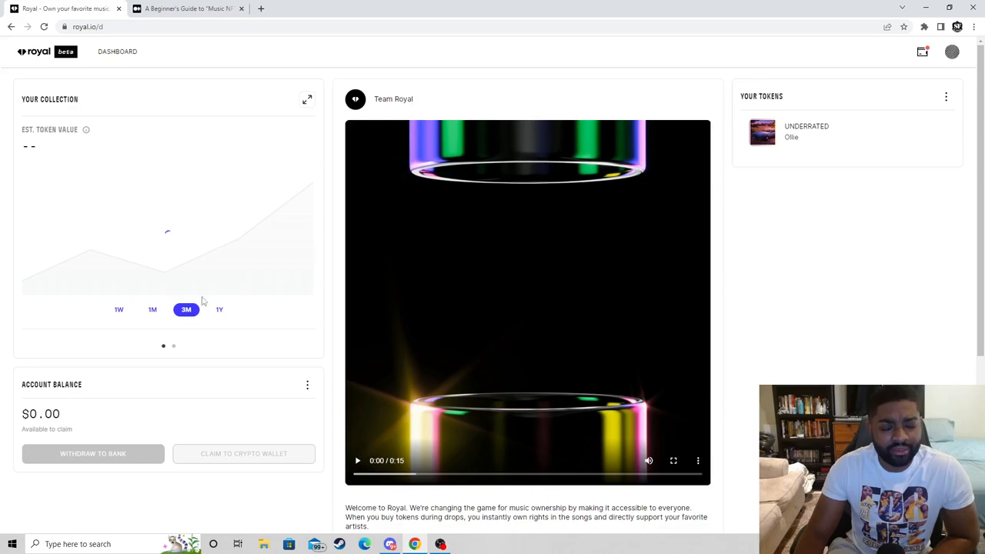
pyautogui.click(218, 310)
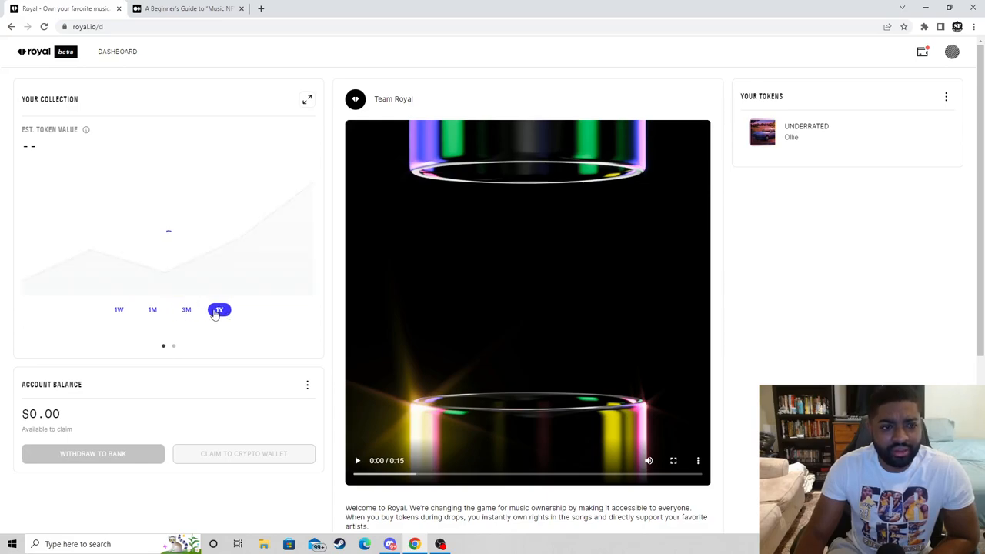
# - Check the $152.23 account balance, then switch to the Royal Community Discord chat
pyautogui.scroll(-3)
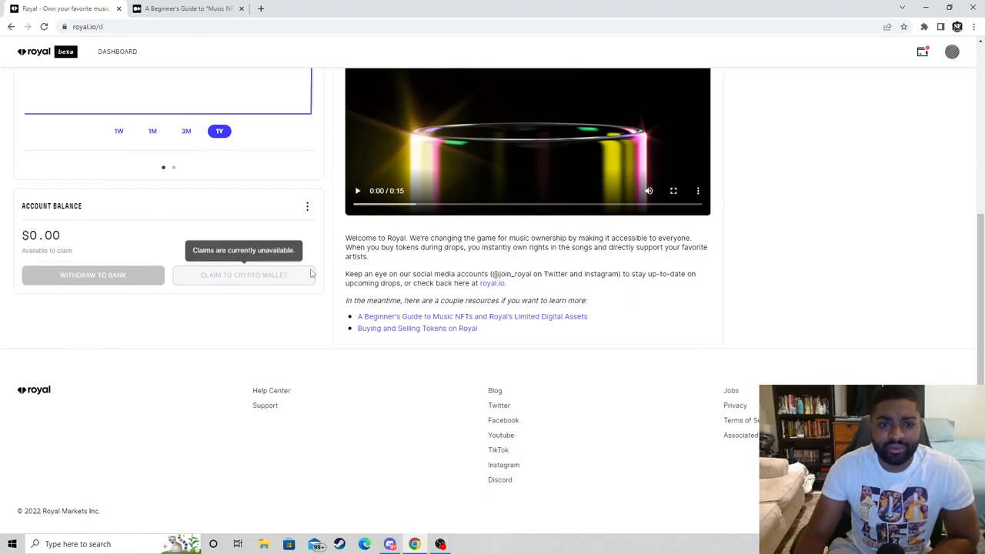
pyautogui.scroll(3)
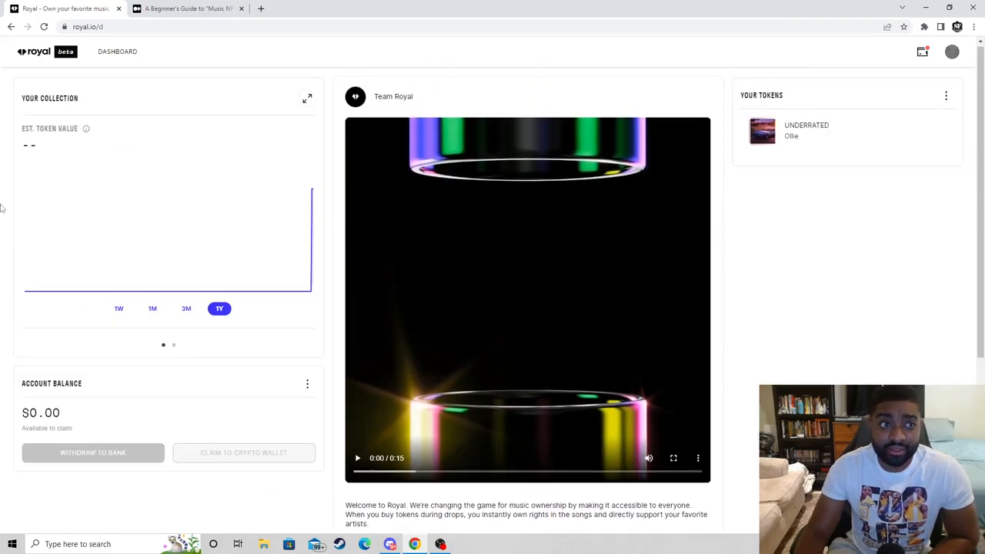
pyautogui.click(363, 545)
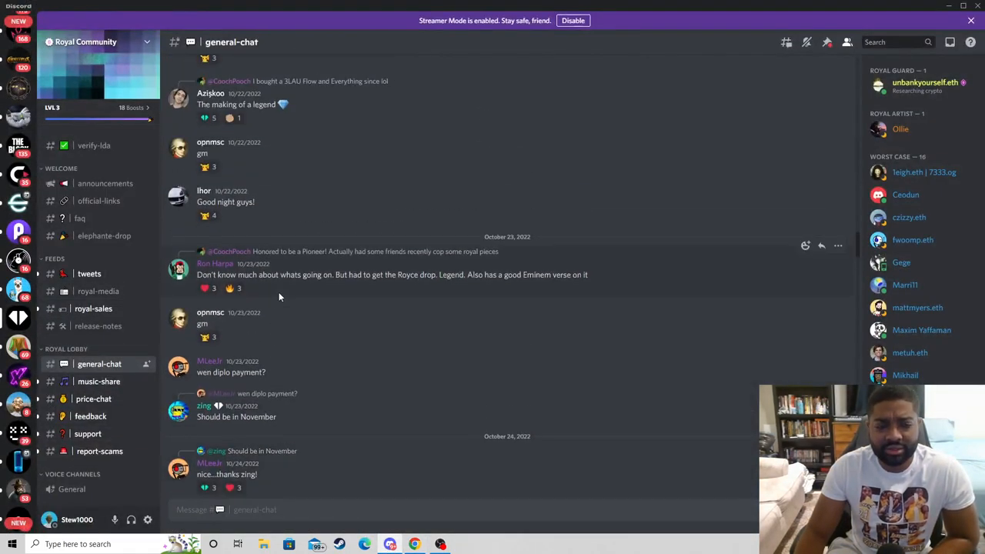
# - Read #general-chat messages about royalty timelines, Royal 1.0 and an in-house marketplace
pyautogui.scroll(-3)
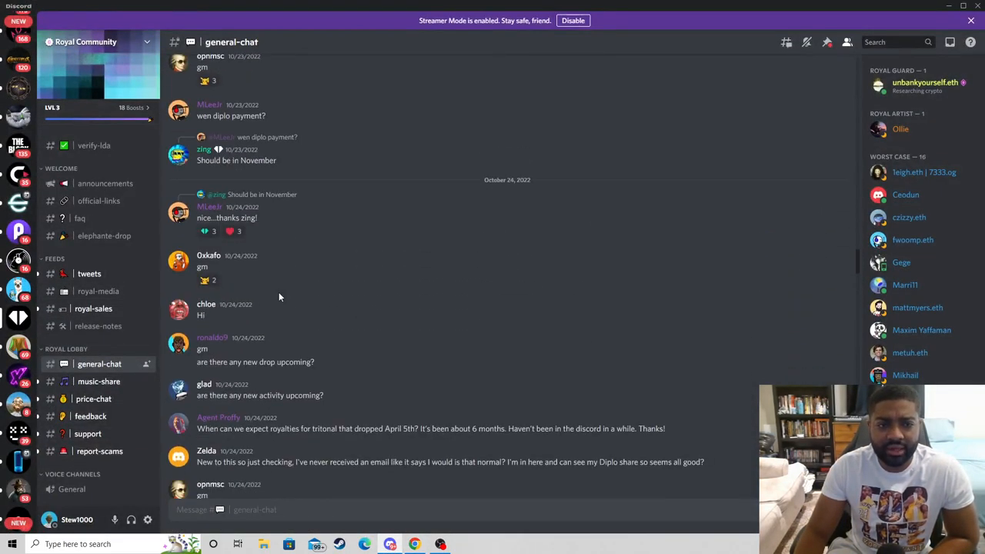
pyautogui.scroll(-3)
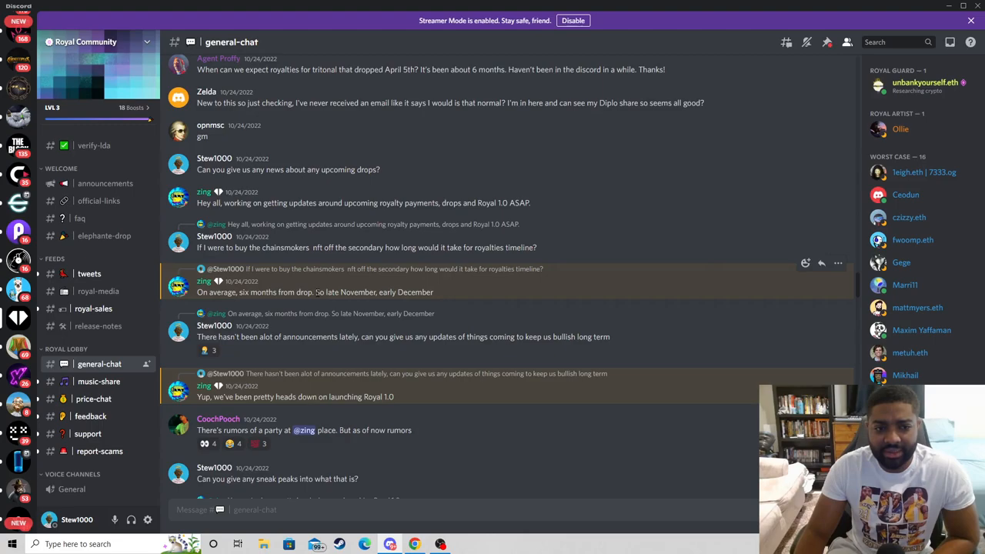
pyautogui.scroll(-3)
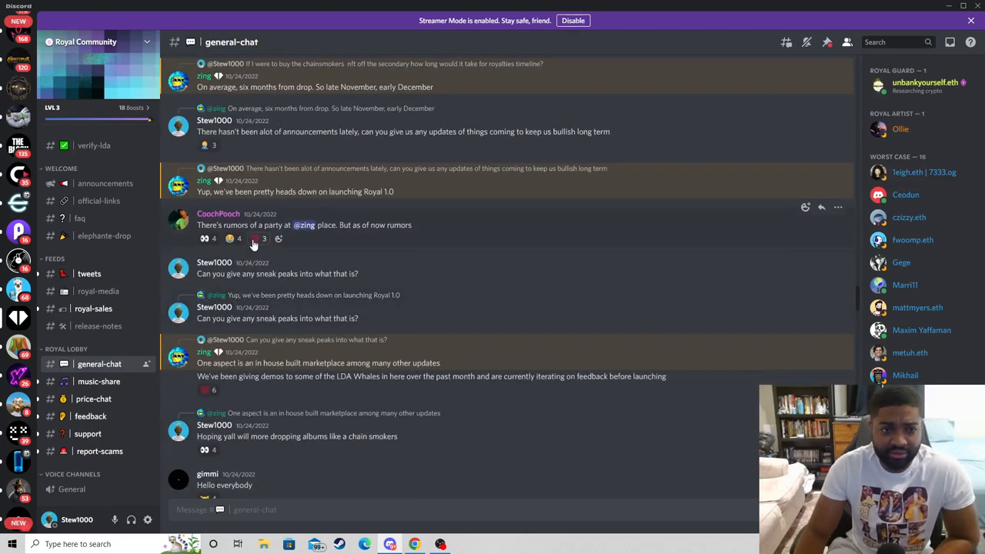
pyautogui.scroll(-3)
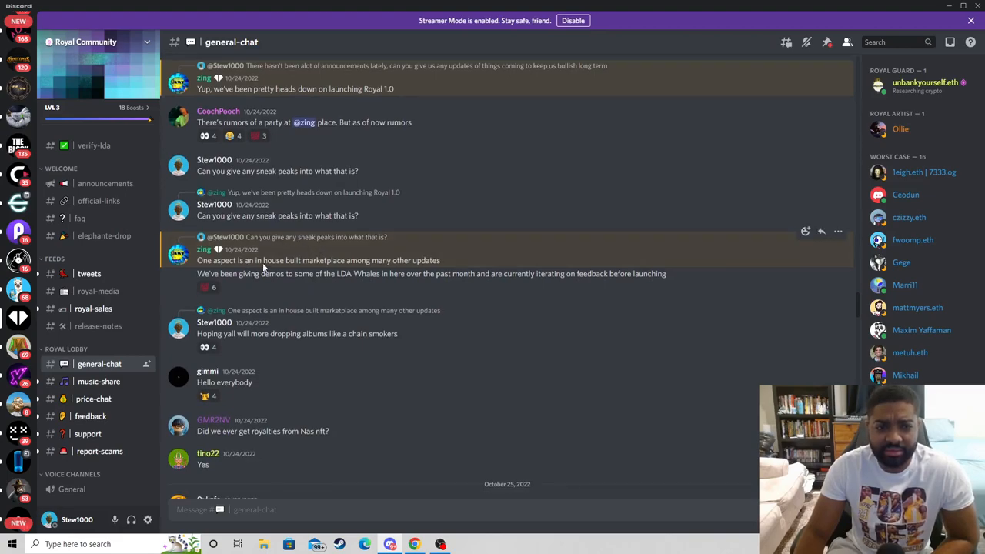
pyautogui.scroll(3)
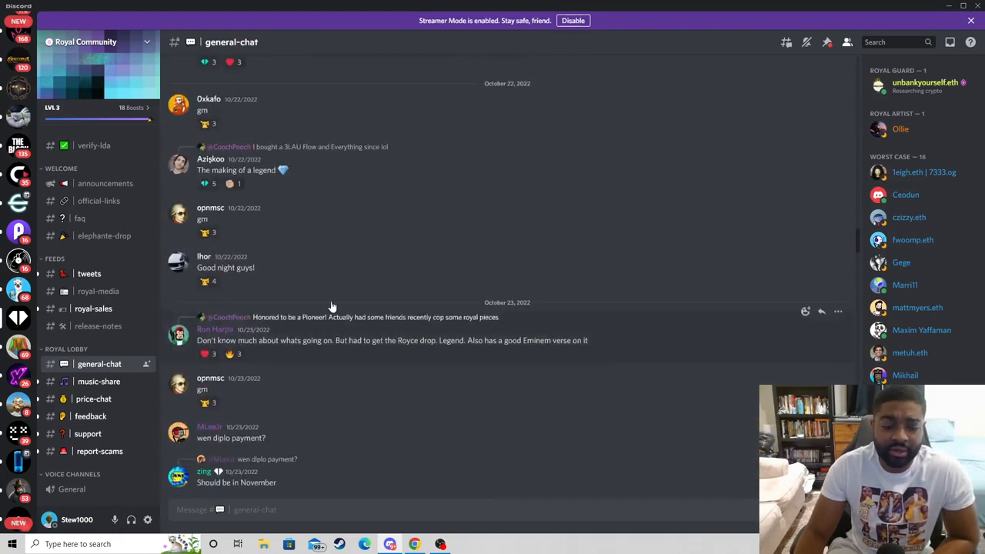
pyautogui.scroll(3)
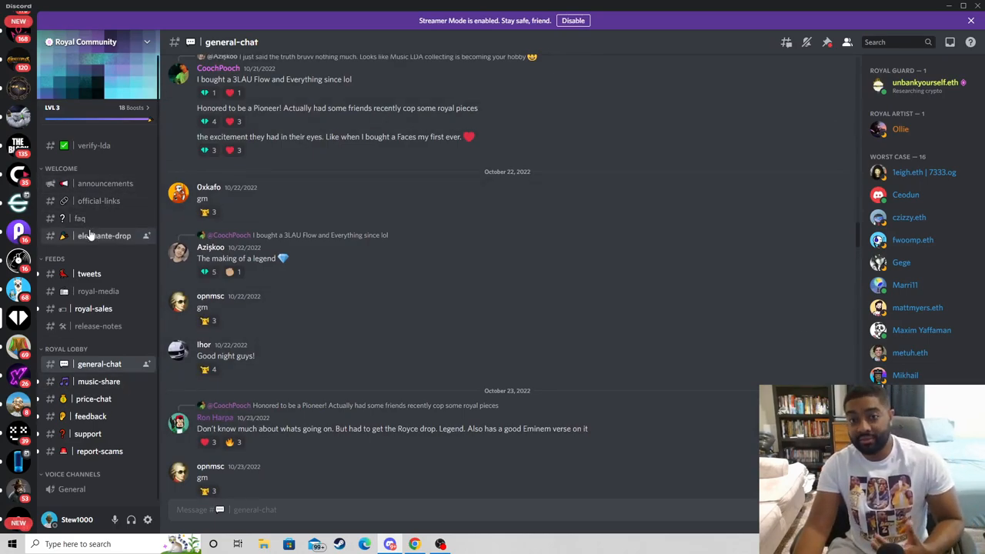
pyautogui.moveTo(126, 388)
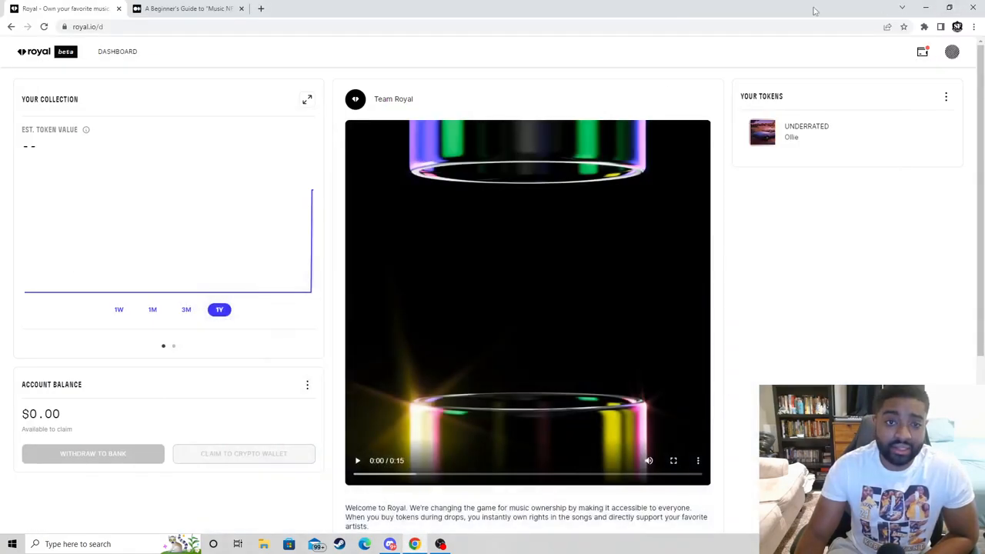
# - Set the dashboard's collection value chart to a one-week range
pyautogui.click(118, 309)
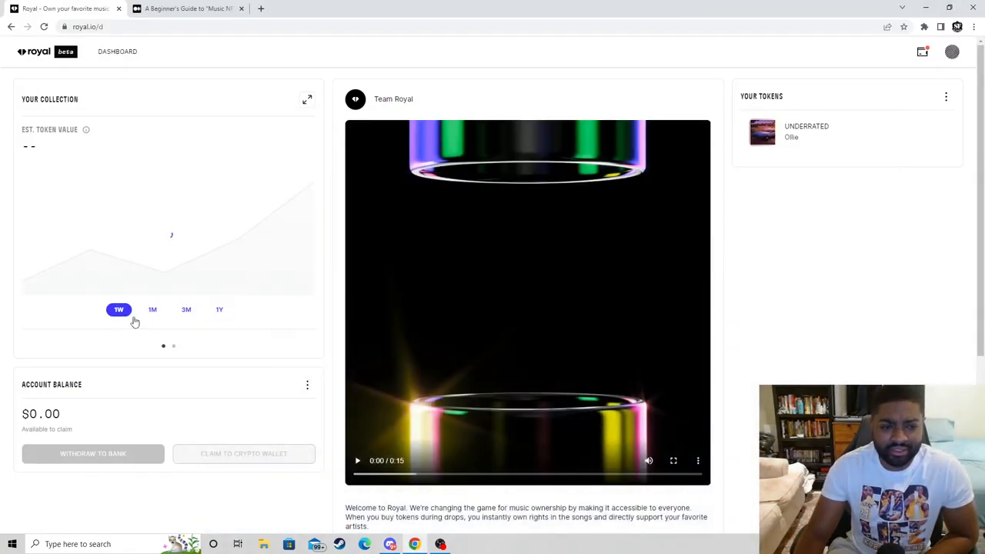